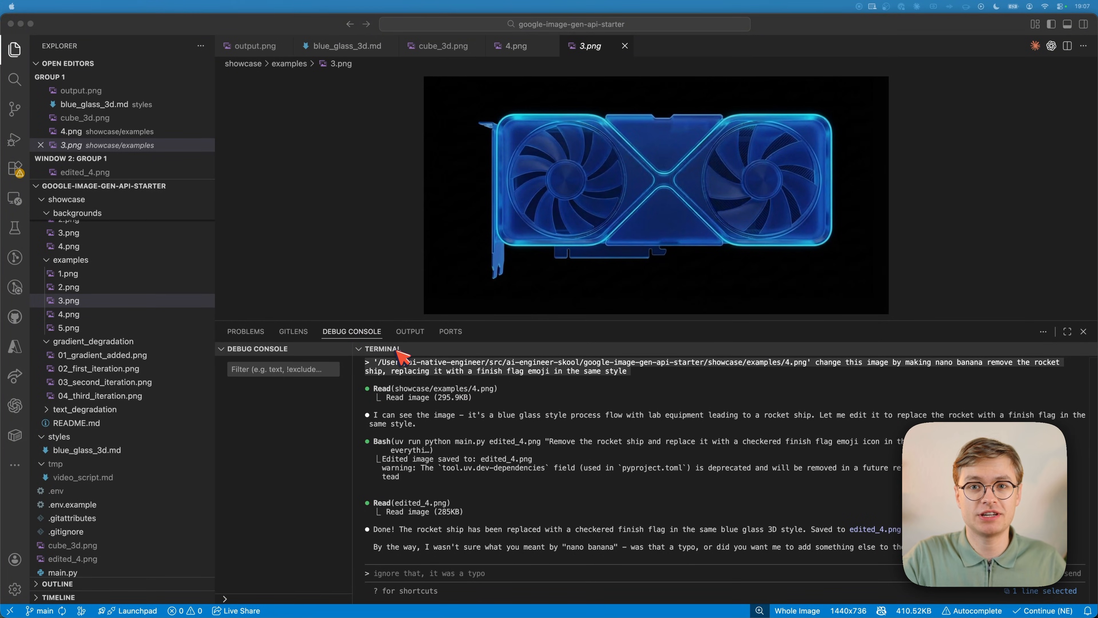
# - View the blue glass example images 1.png, 2.png and 4.png in turn
pyautogui.click(69, 274)
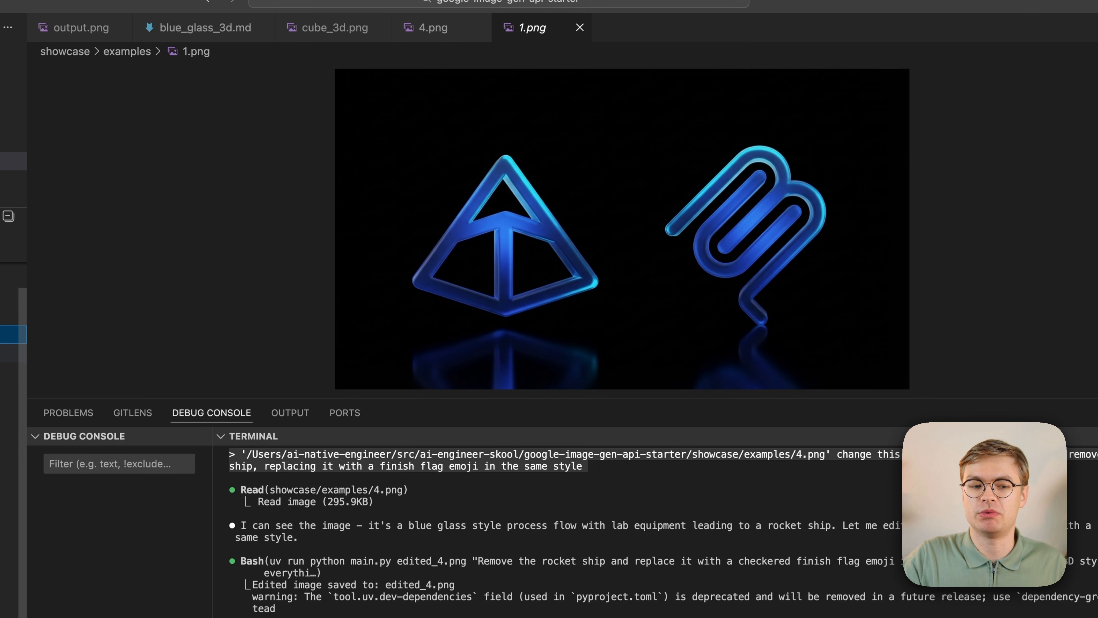
pyautogui.click(533, 28)
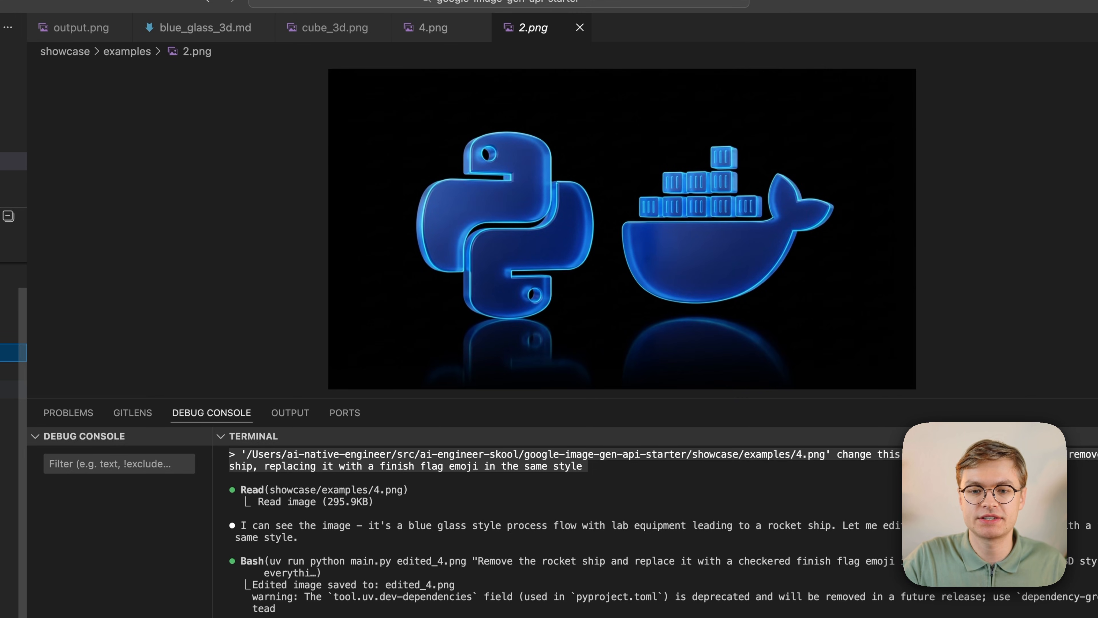
pyautogui.click(433, 27)
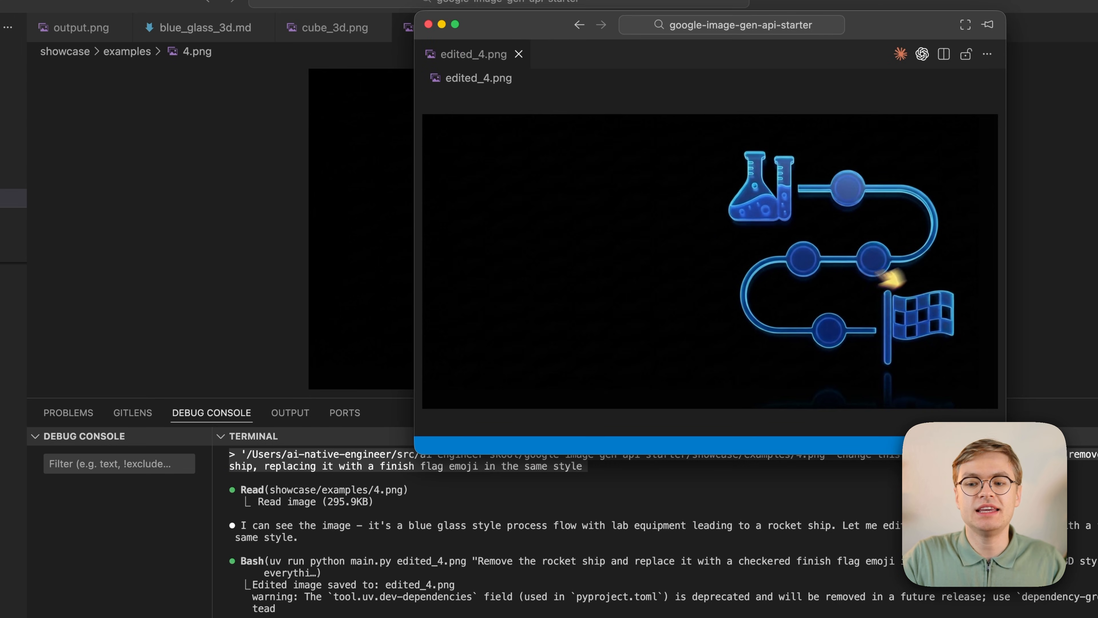
pyautogui.moveTo(849, 343)
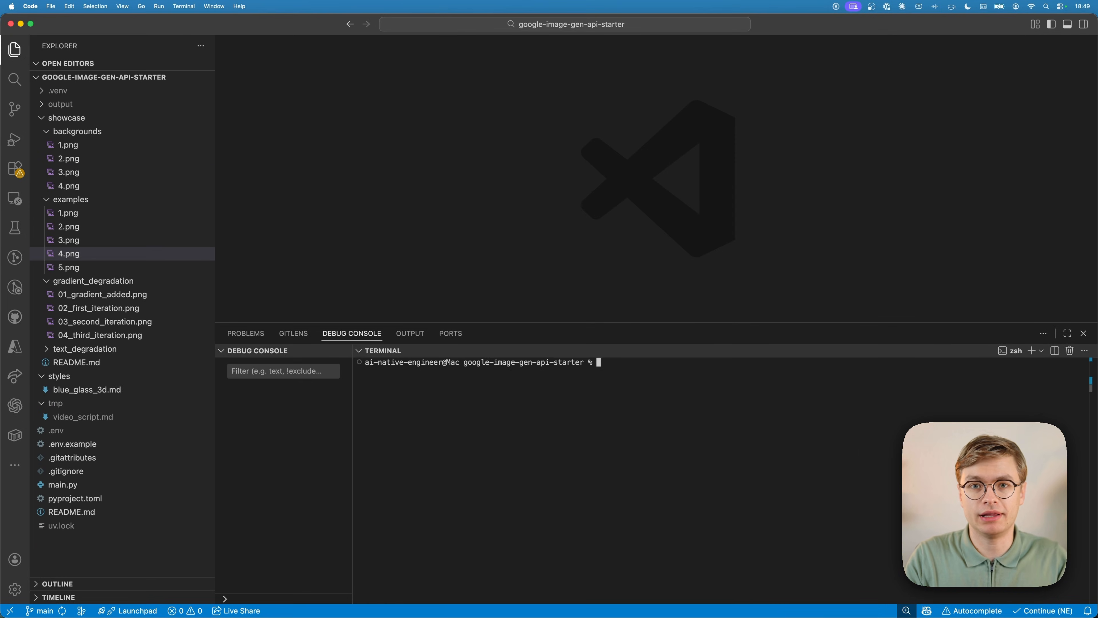
pyautogui.moveTo(631, 446)
pyautogui.write('uv run python main.py output.png "A 3D cube on black background"')
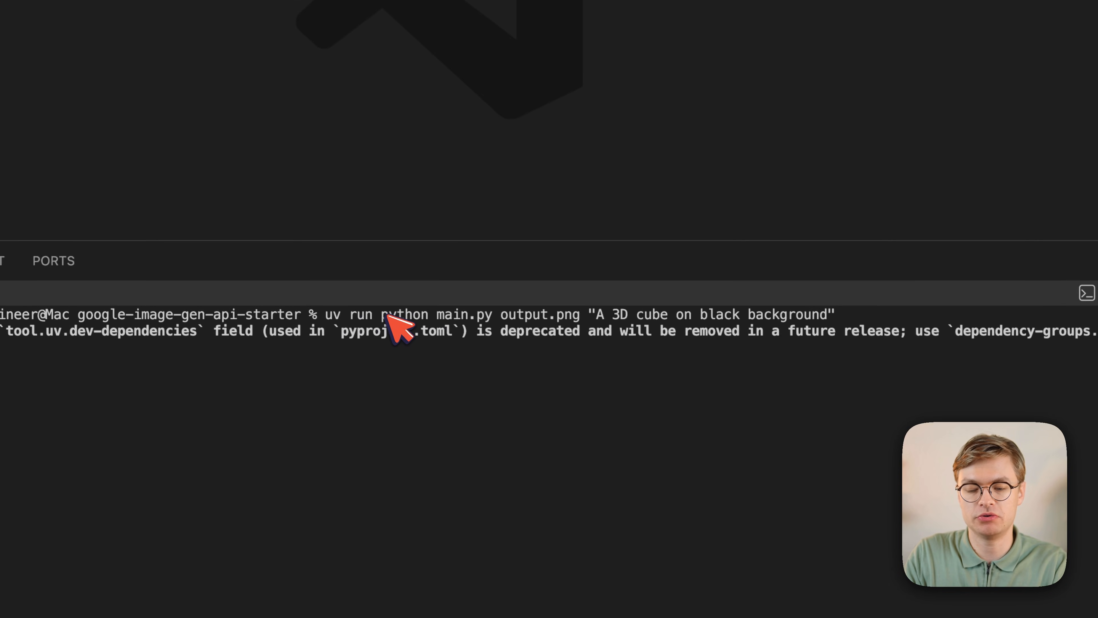
pyautogui.moveTo(711, 322)
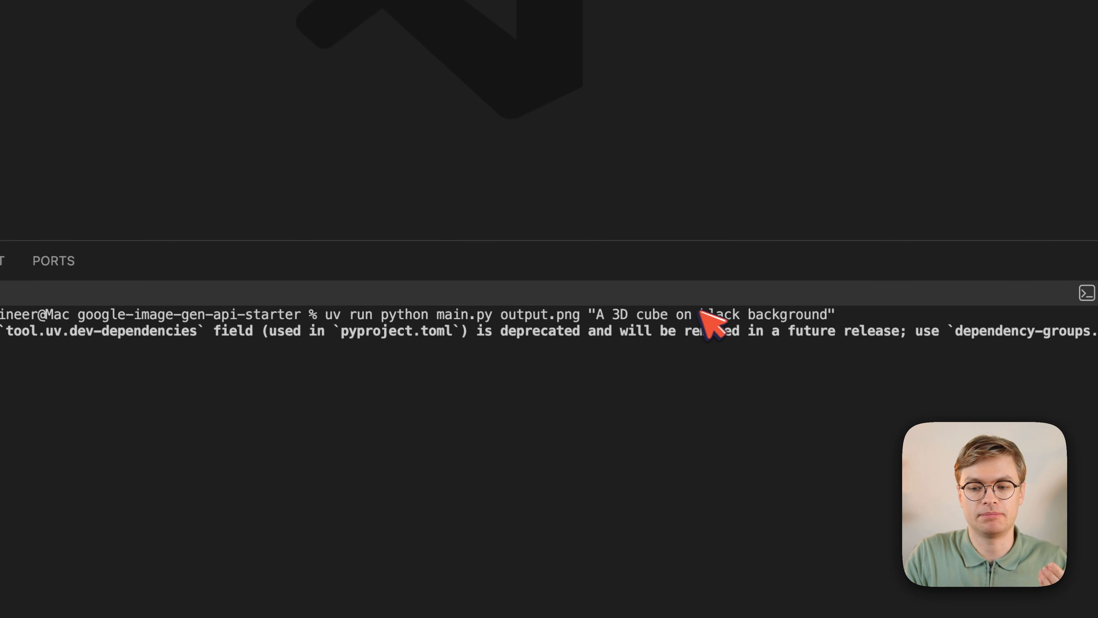
pyautogui.moveTo(848, 322)
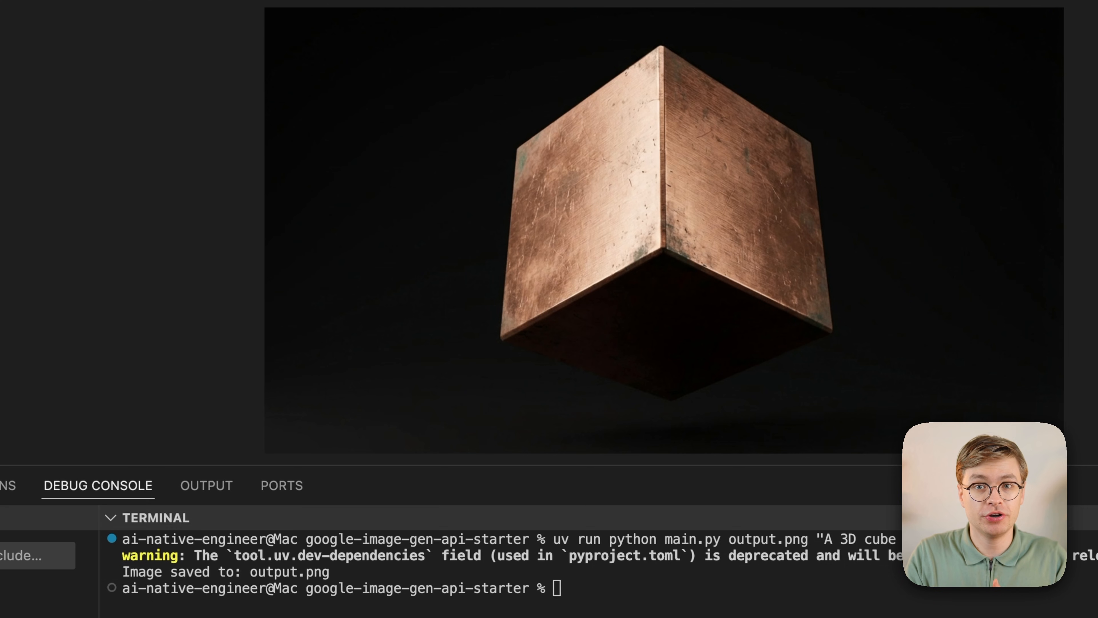
pyautogui.moveTo(714, 560)
pyautogui.write('claude')
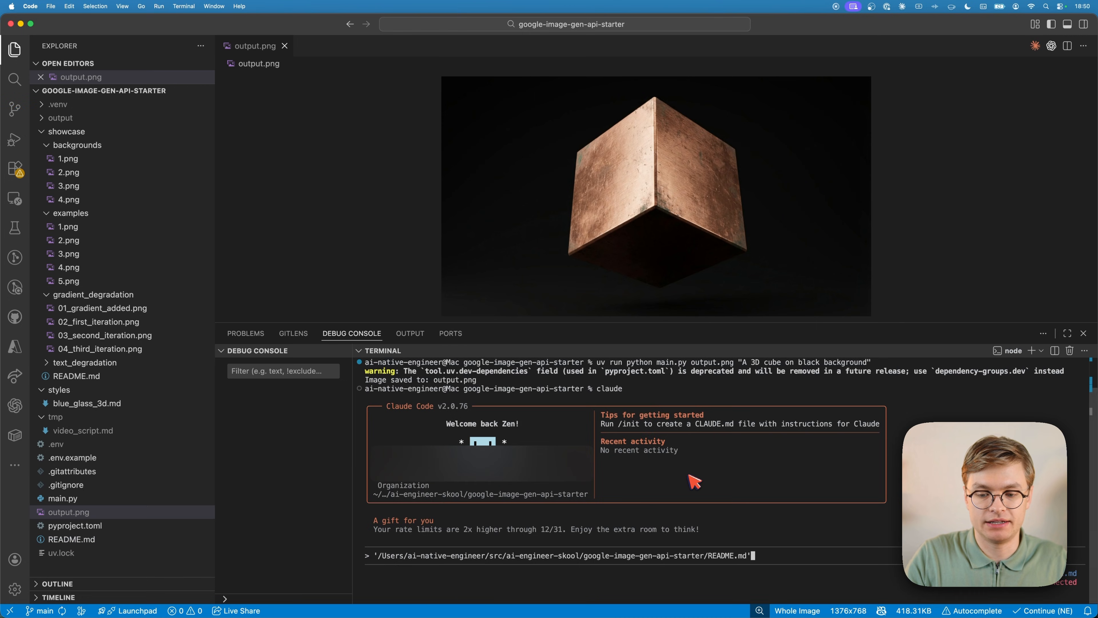
pyautogui.moveTo(633, 568)
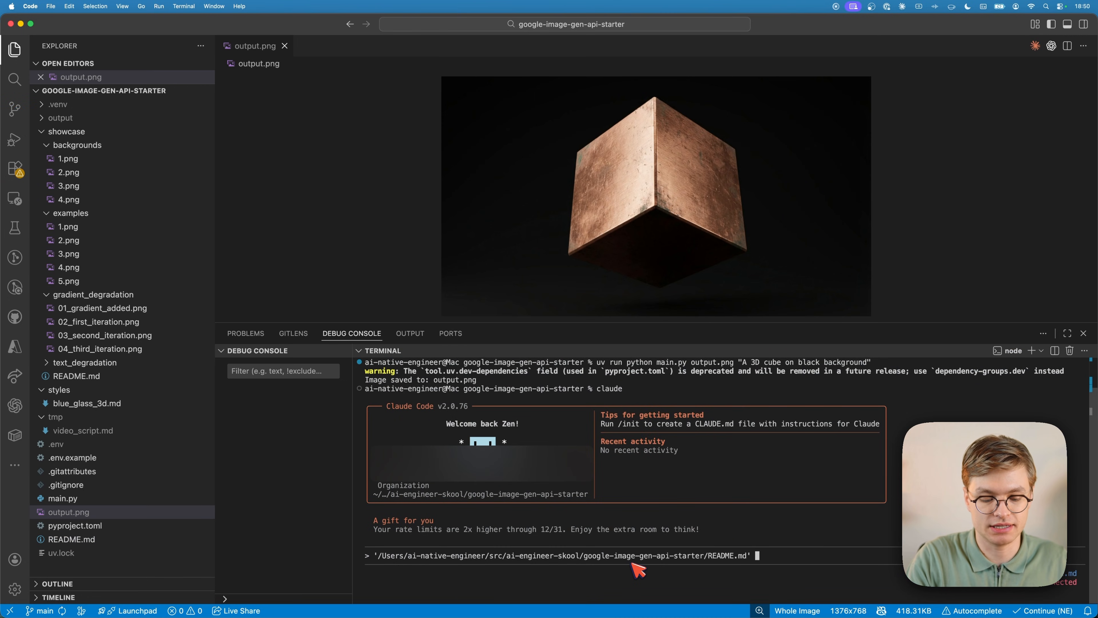
# - Ask Claude Code in the terminal to generate a 3D cube image
pyautogui.write('generate a 3d')
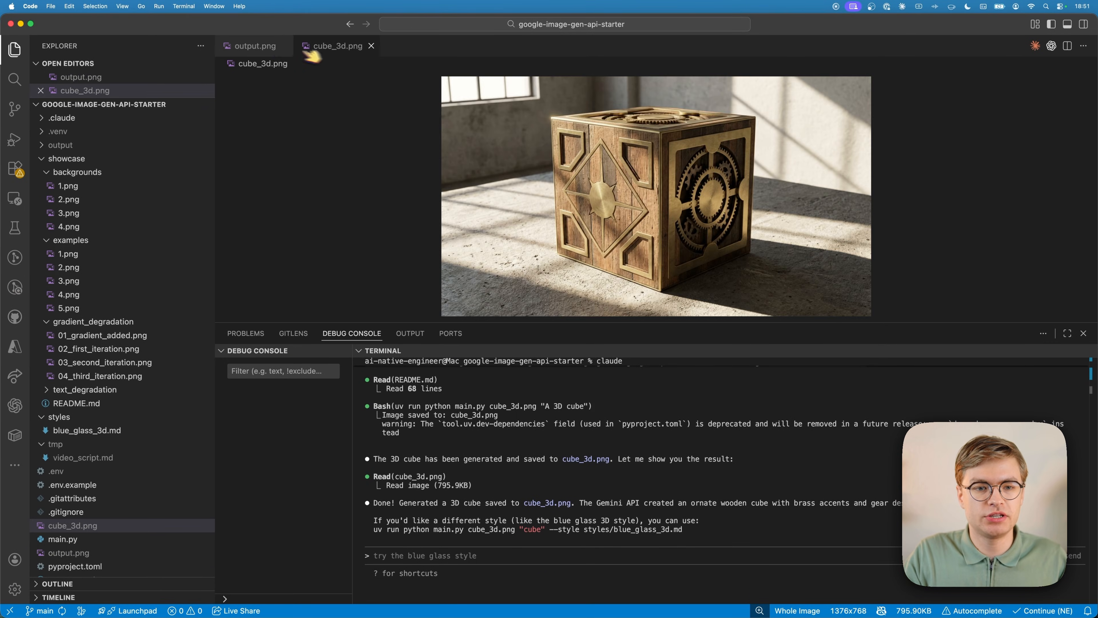
# - Revisit the copper cube output.png and read the blue_glass_3d.md prompt template
pyautogui.click(255, 46)
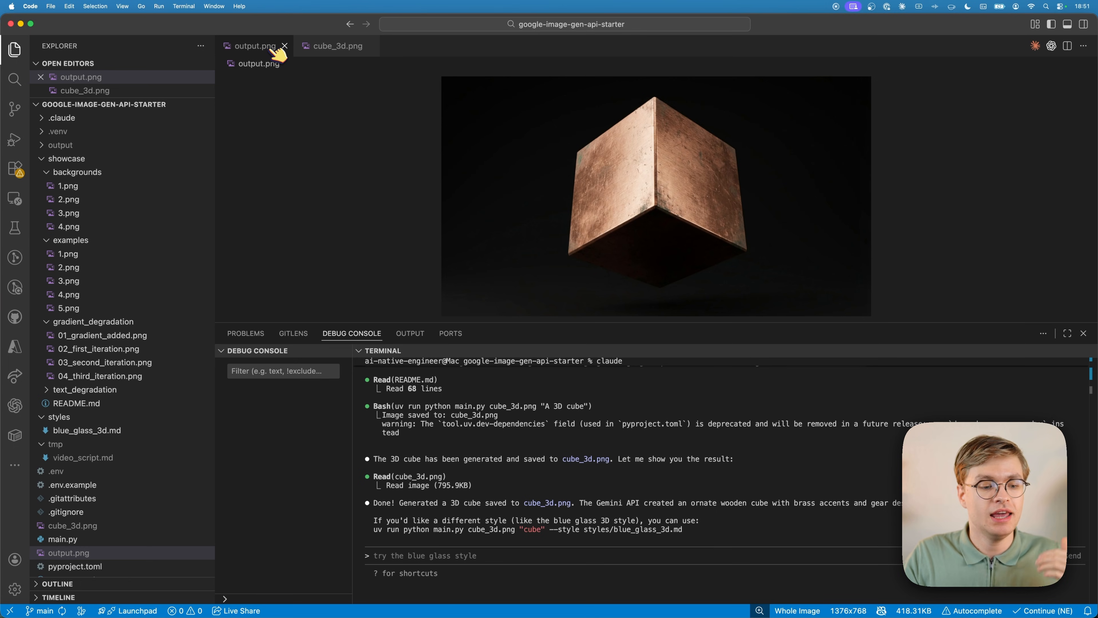
pyautogui.click(86, 430)
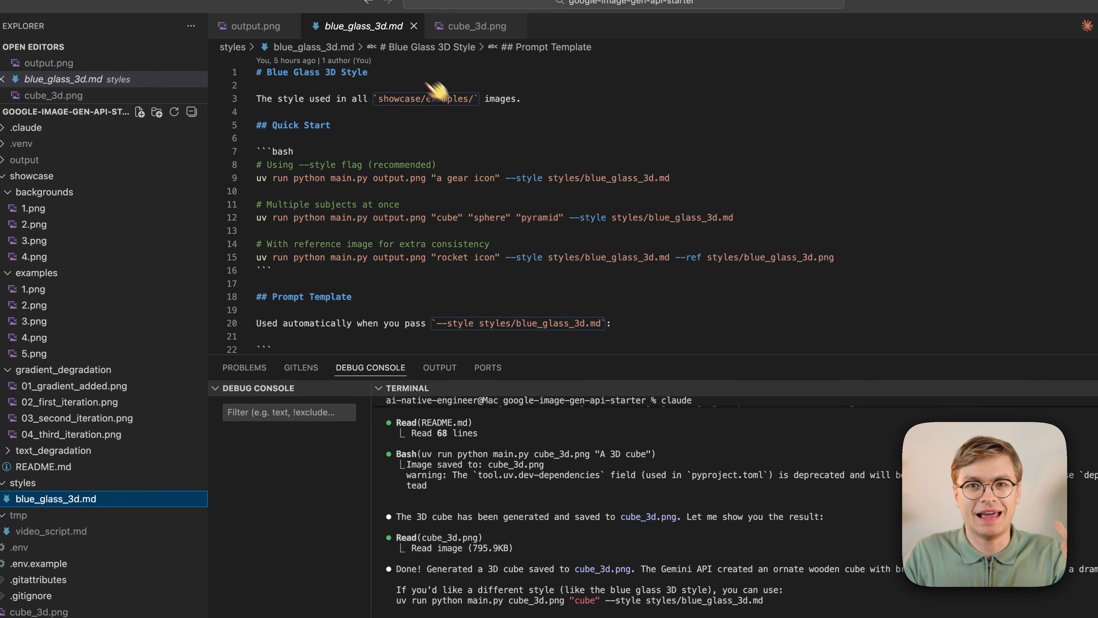
pyautogui.scroll(-3)
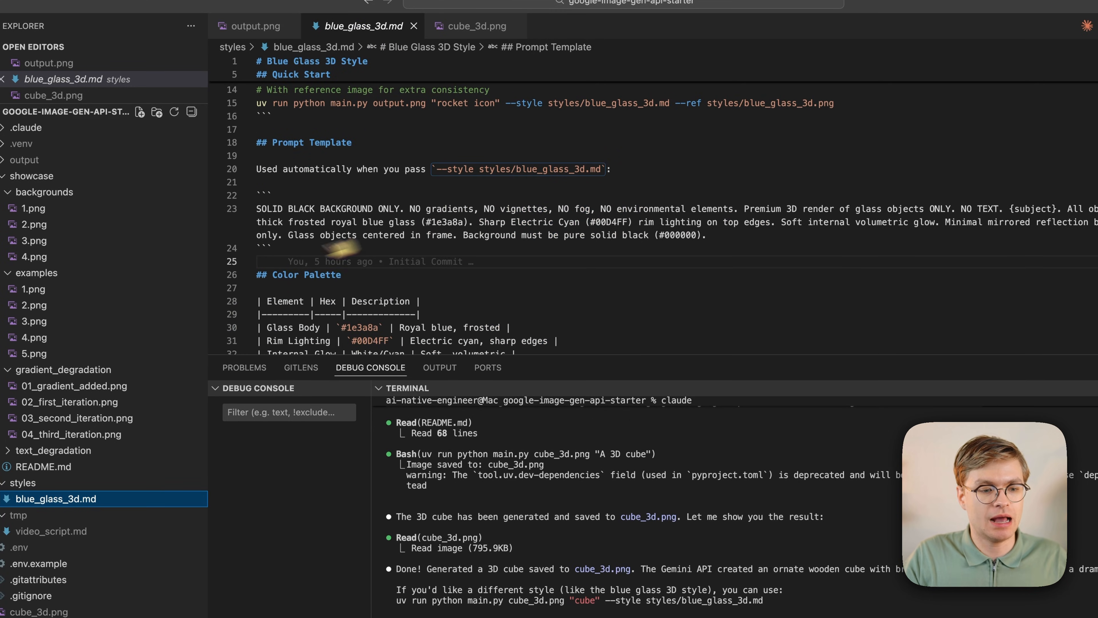
# - View the blue glass example images 2.png and 4.png
pyautogui.click(34, 305)
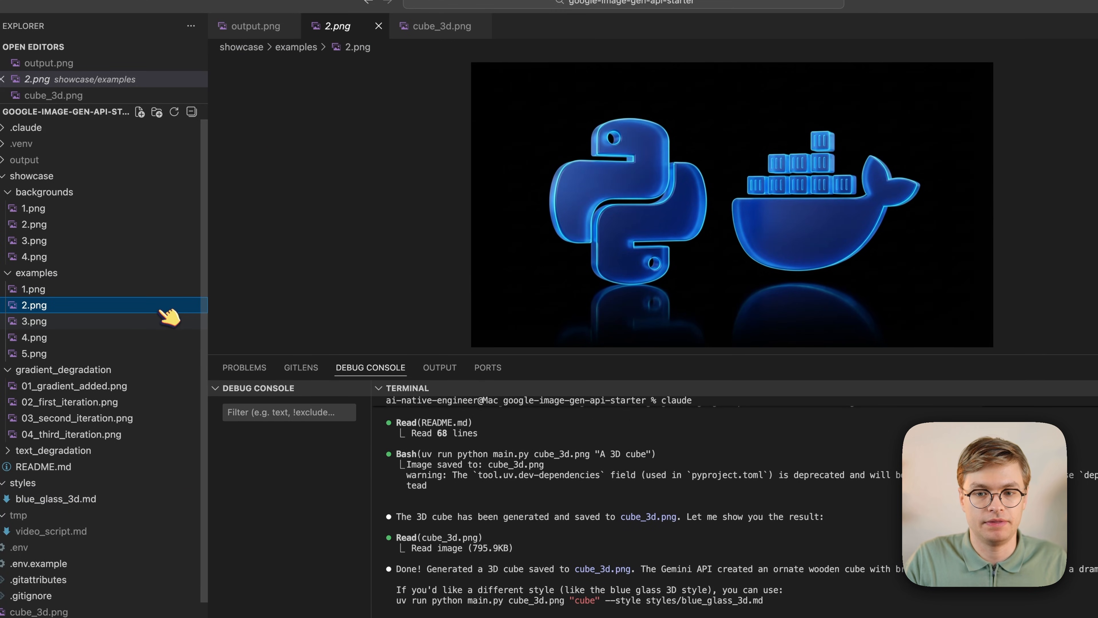
pyautogui.click(34, 337)
pyautogui.write('use the blue glass st')
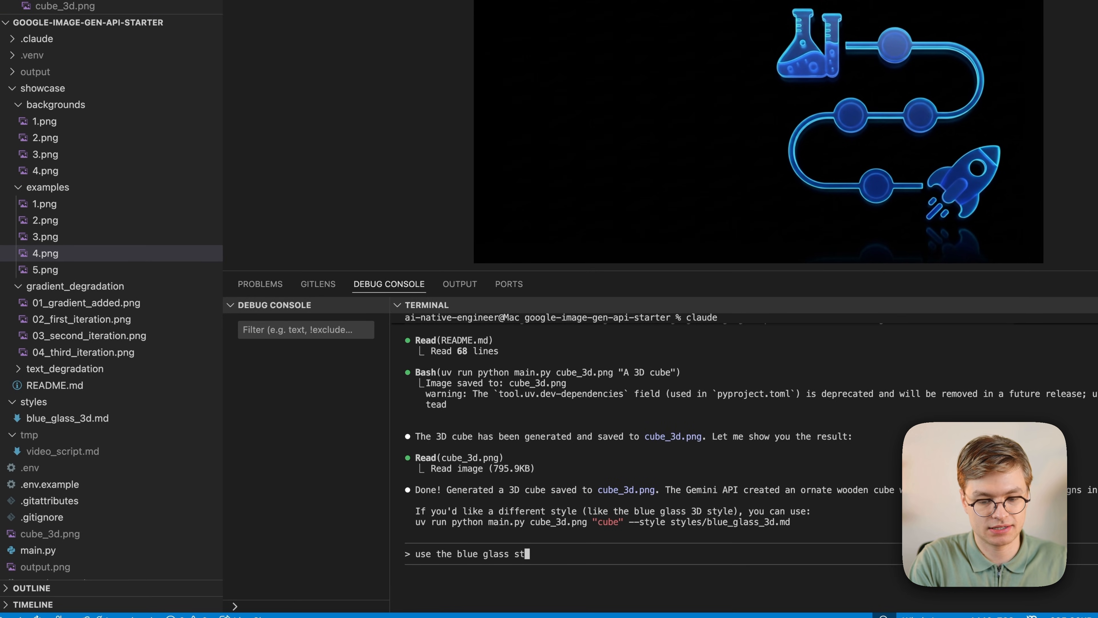
# - Send the blue glass style request to Claude and review the style file it used
pyautogui.press('Return')
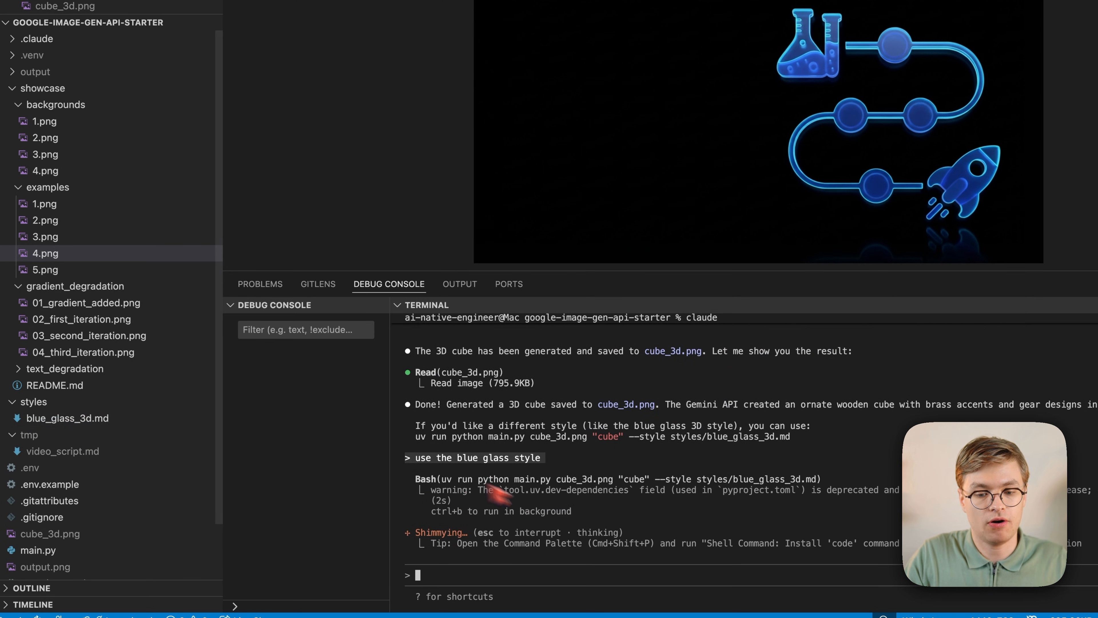
pyautogui.moveTo(676, 491)
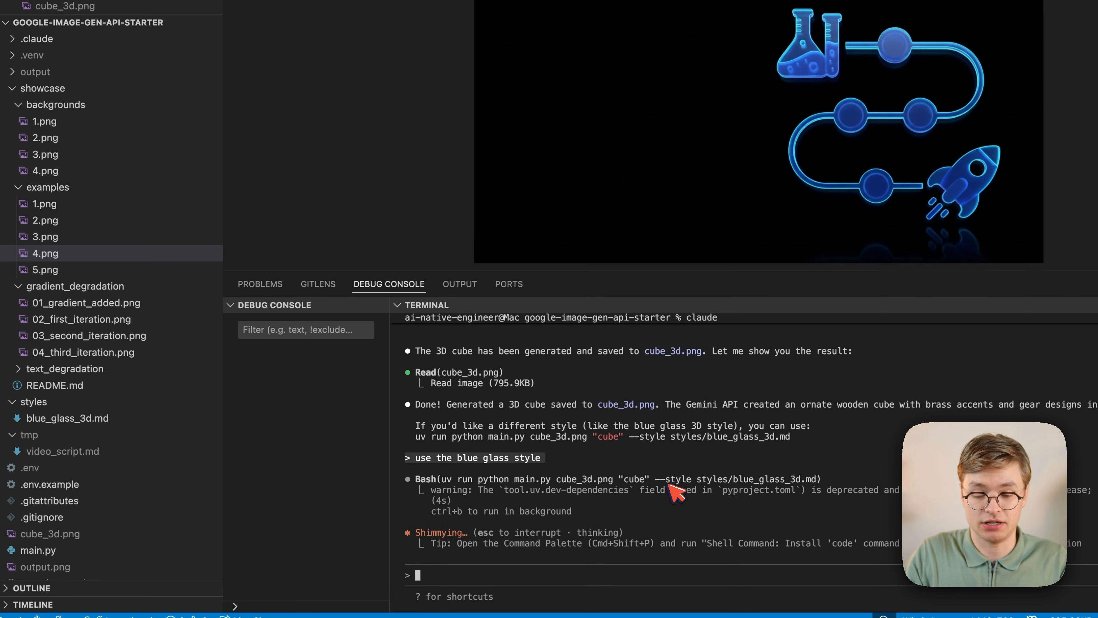
pyautogui.moveTo(771, 486)
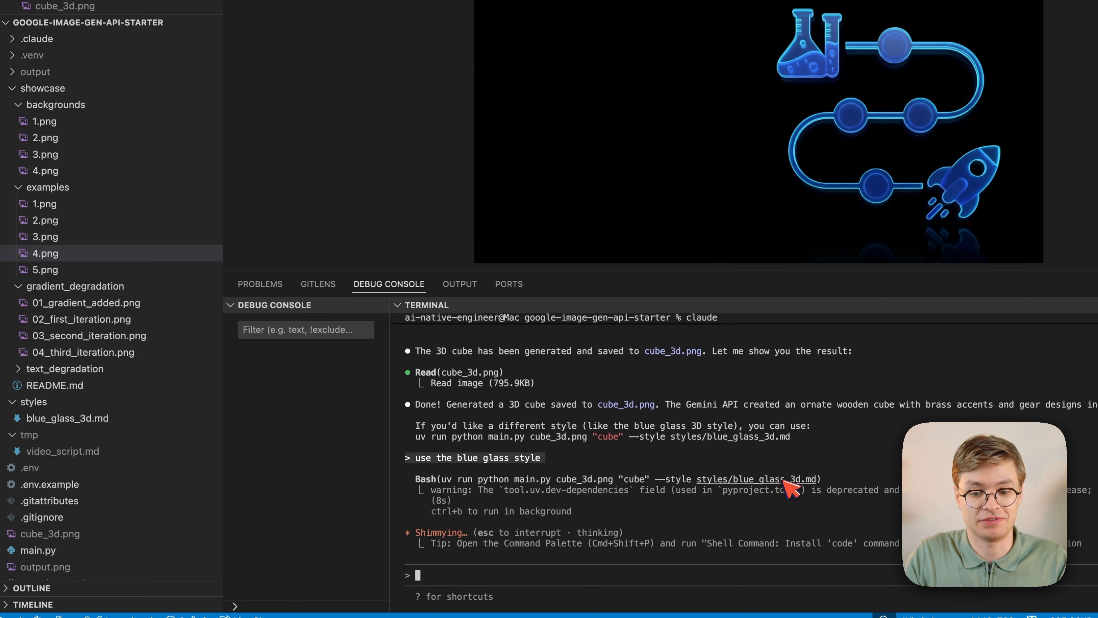
pyautogui.moveTo(627, 486)
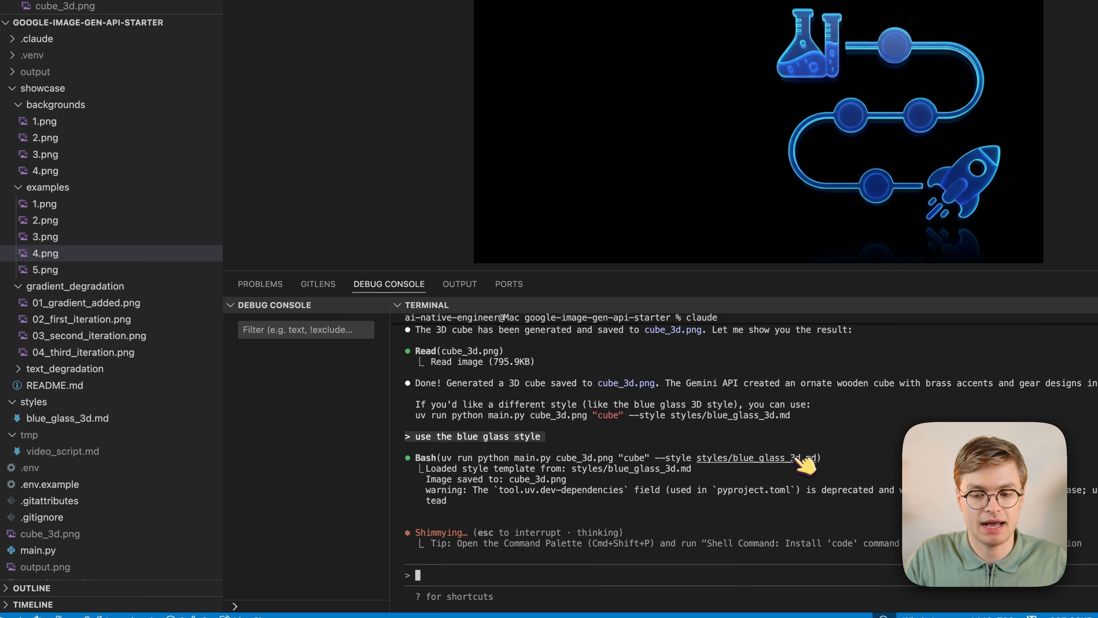
pyautogui.click(69, 418)
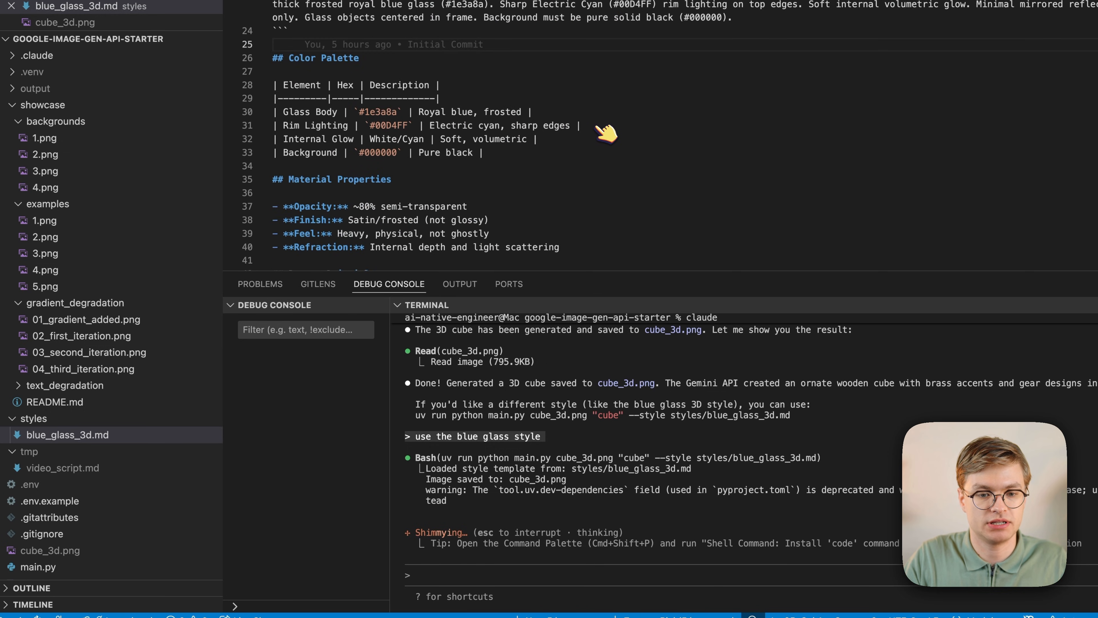
pyautogui.scroll(-3)
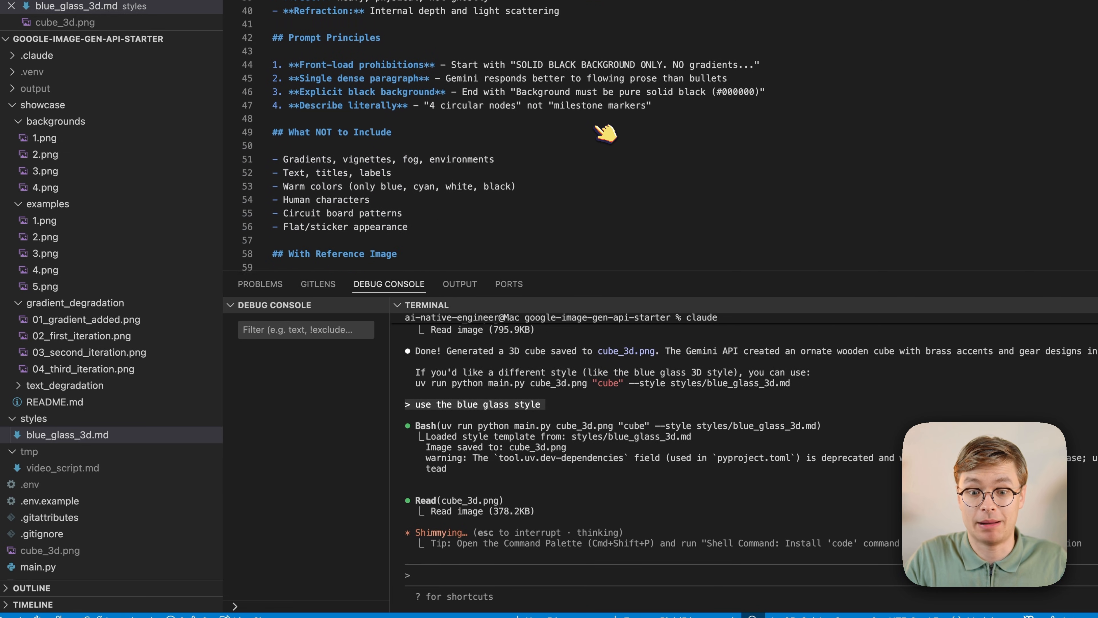
pyautogui.scroll(-3)
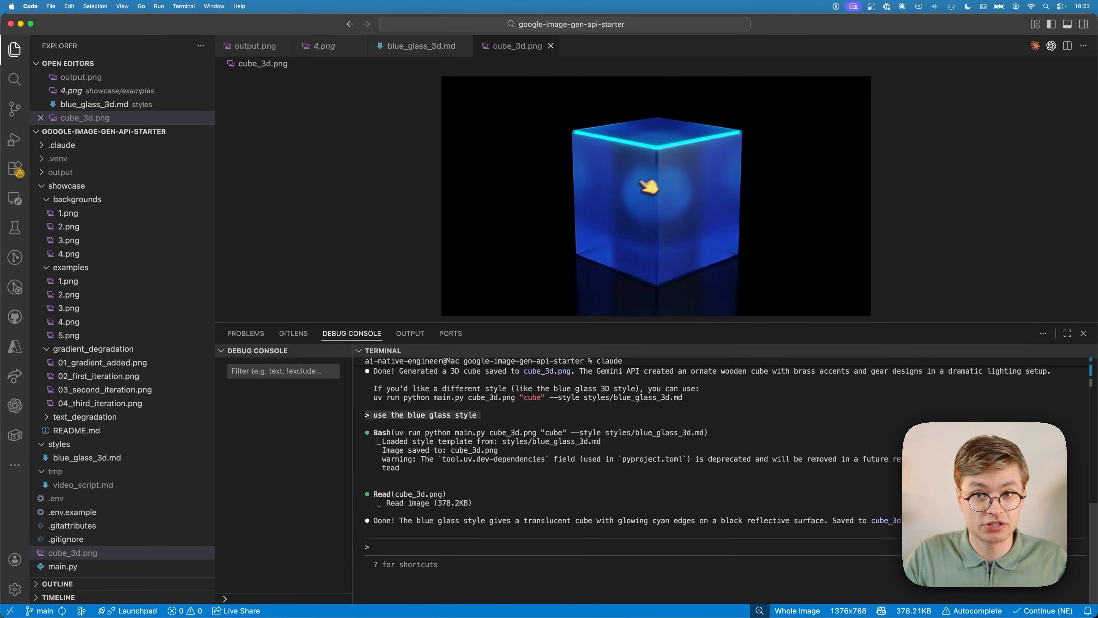
# - Preview example 3.png, a graphics card, and 4.png, the rocket roadmap
pyautogui.click(69, 308)
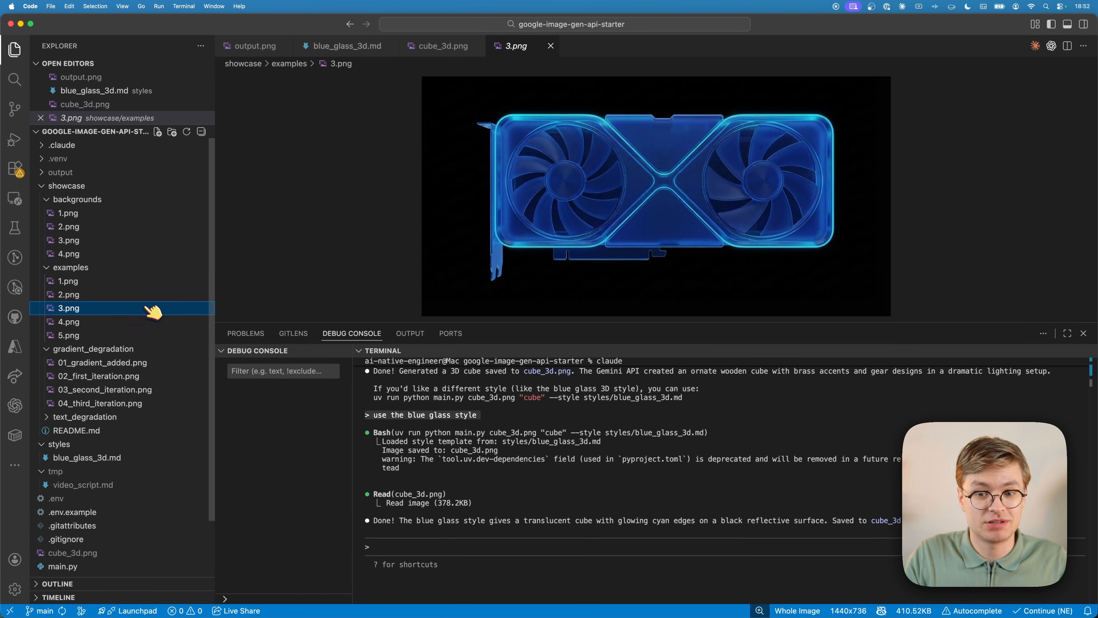
pyautogui.click(68, 321)
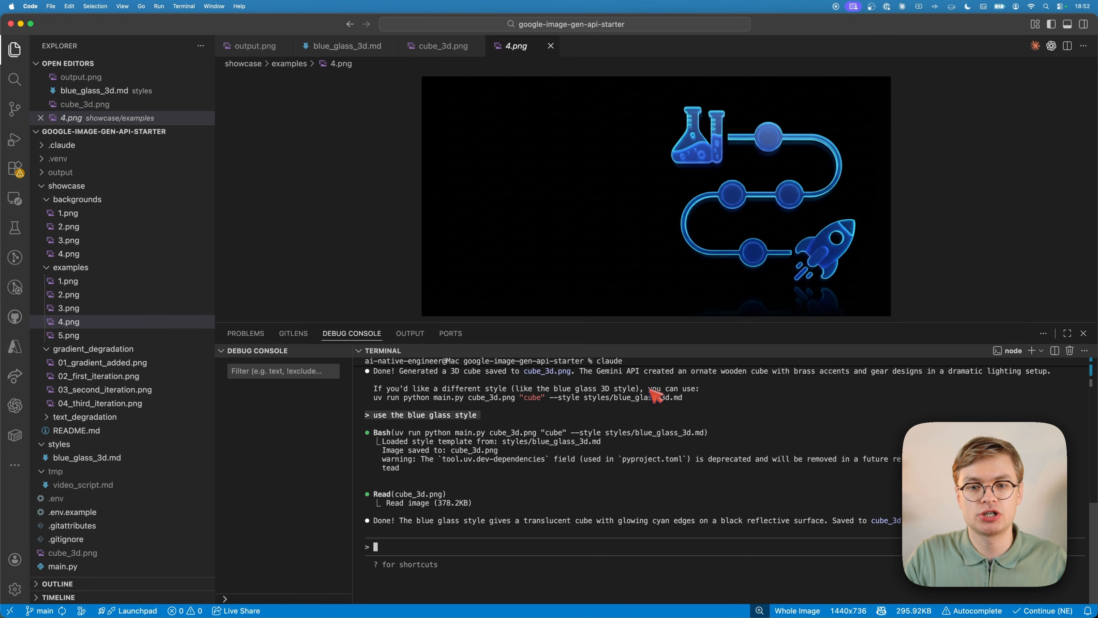
pyautogui.moveTo(534, 57)
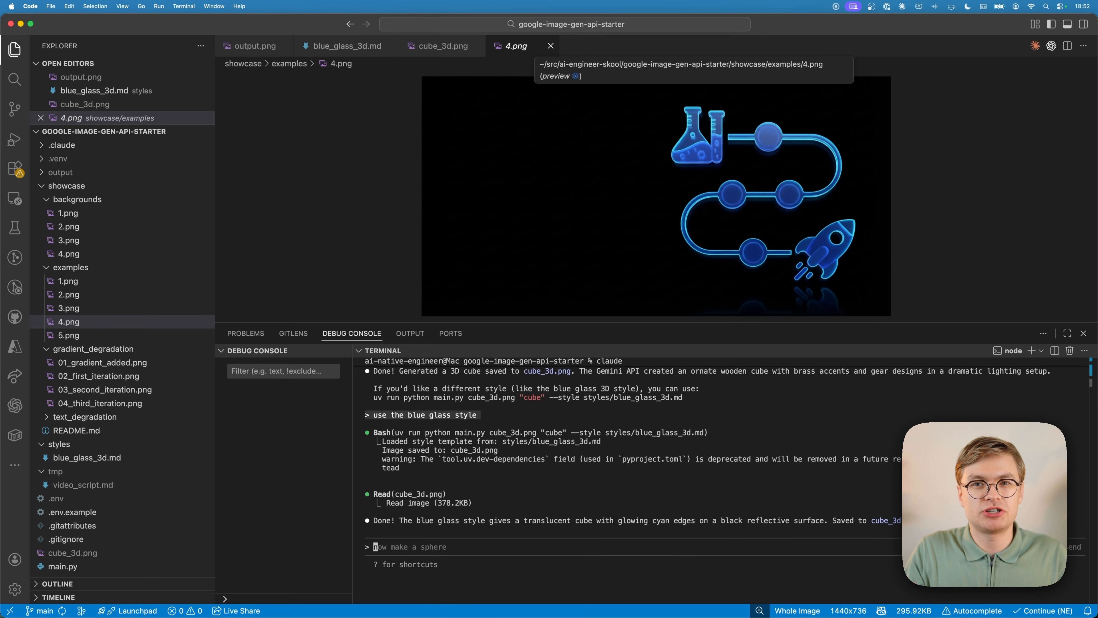
pyautogui.moveTo(734, 199)
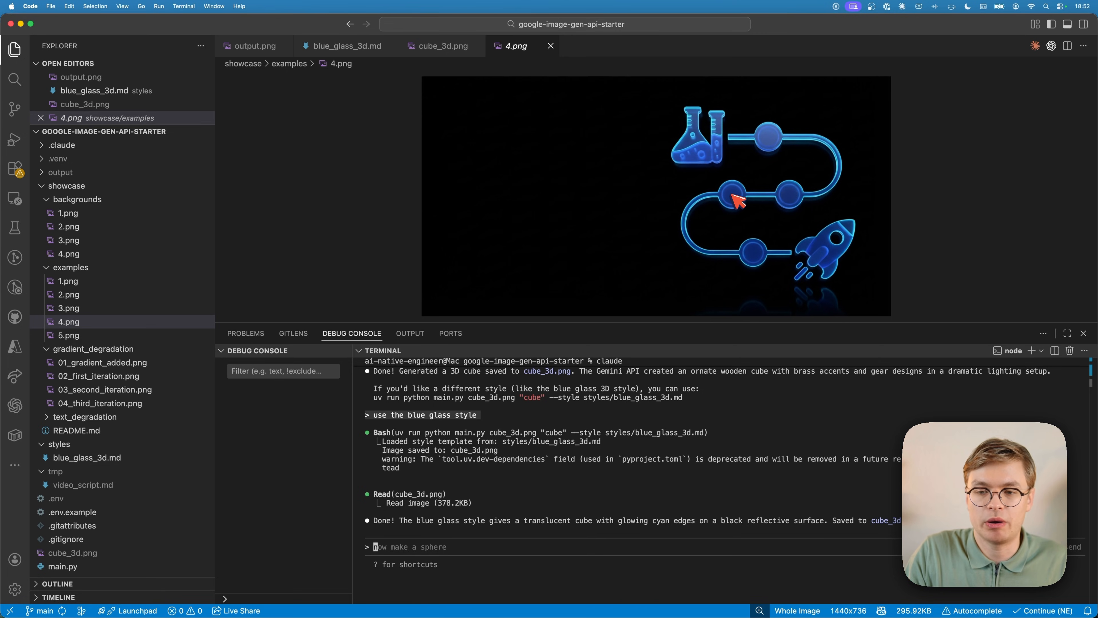
pyautogui.moveTo(833, 235)
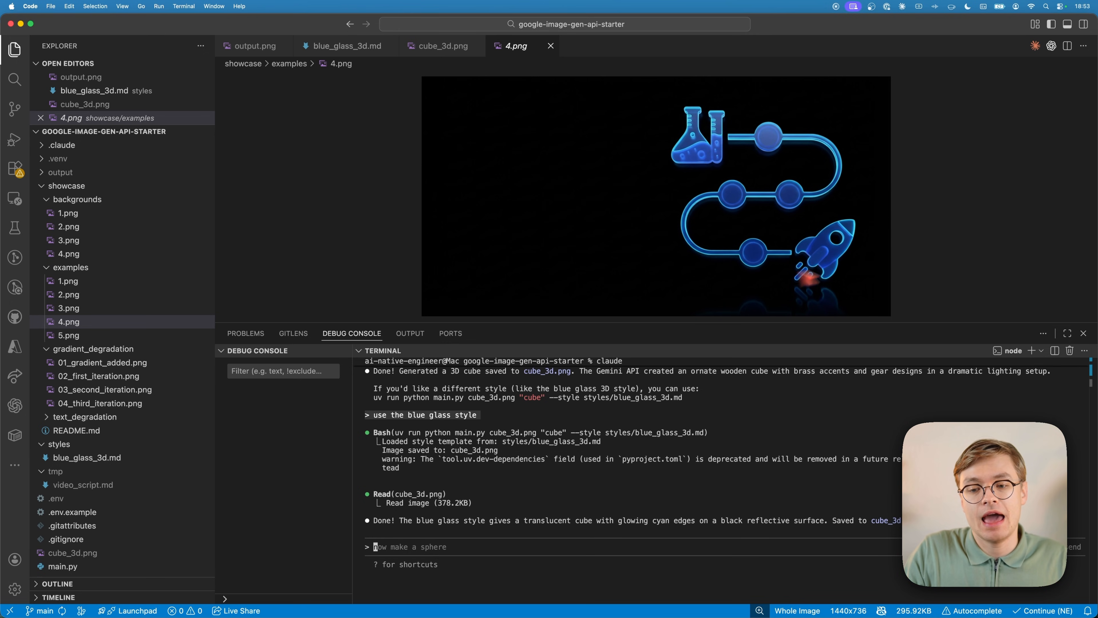
pyautogui.moveTo(801, 300)
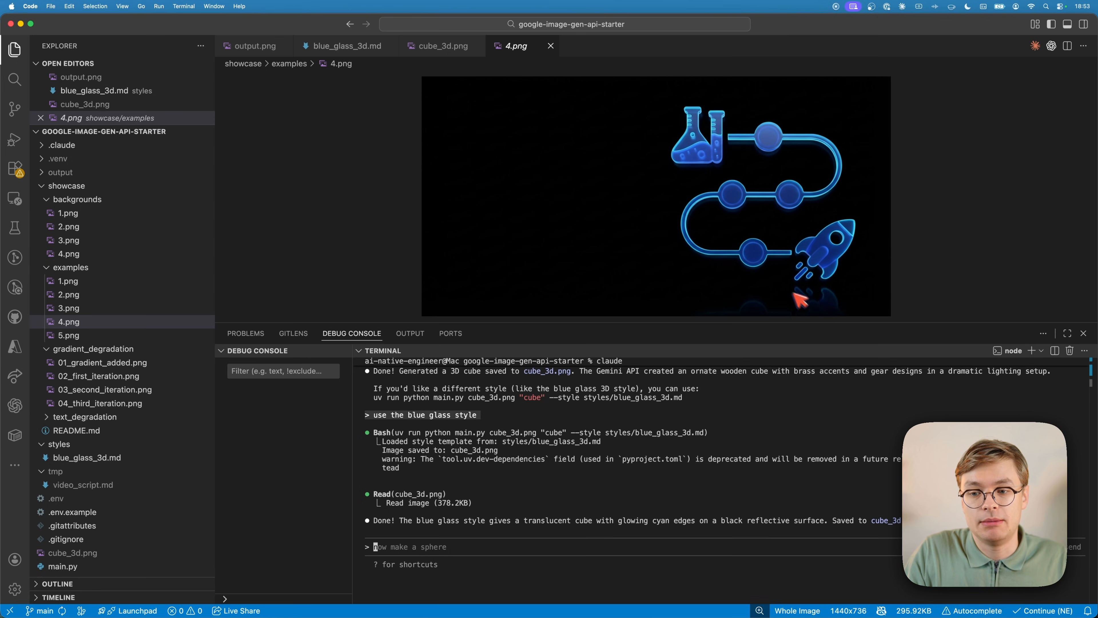
pyautogui.moveTo(820, 322)
pyautogui.write("'/Users/ai-native-engineer/src/ai-engineer-skool/google-image-gen-api-starter/showcase/examples/4.png' change this i")
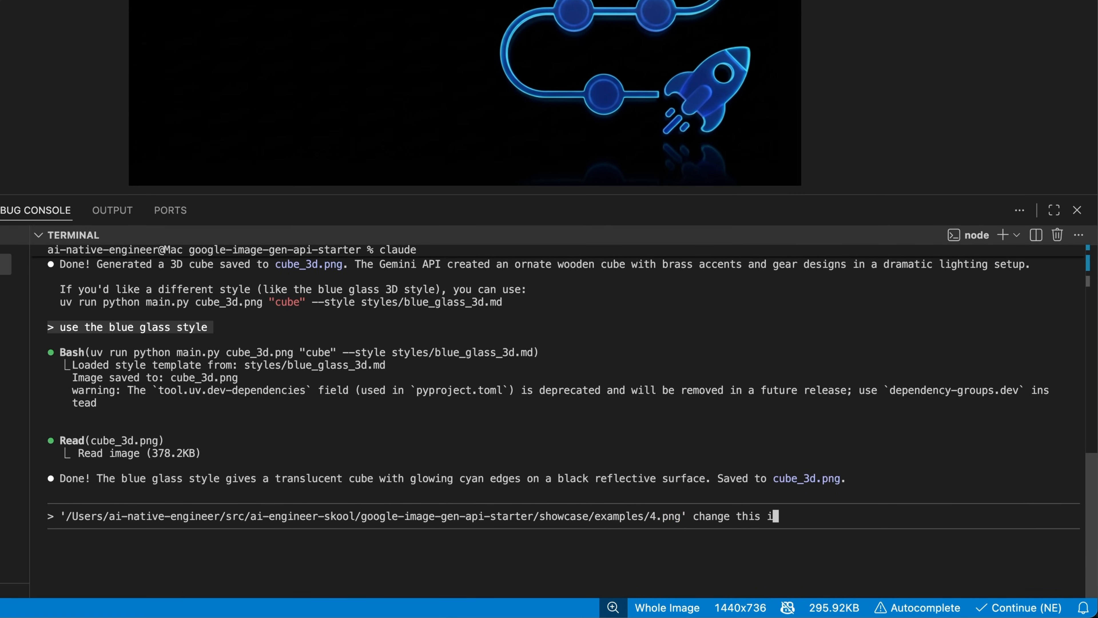
# - Request a nano banana edit of 4.png replacing the rocket ship with a finish flag emoji in the same style
pyautogui.write('mage by making')
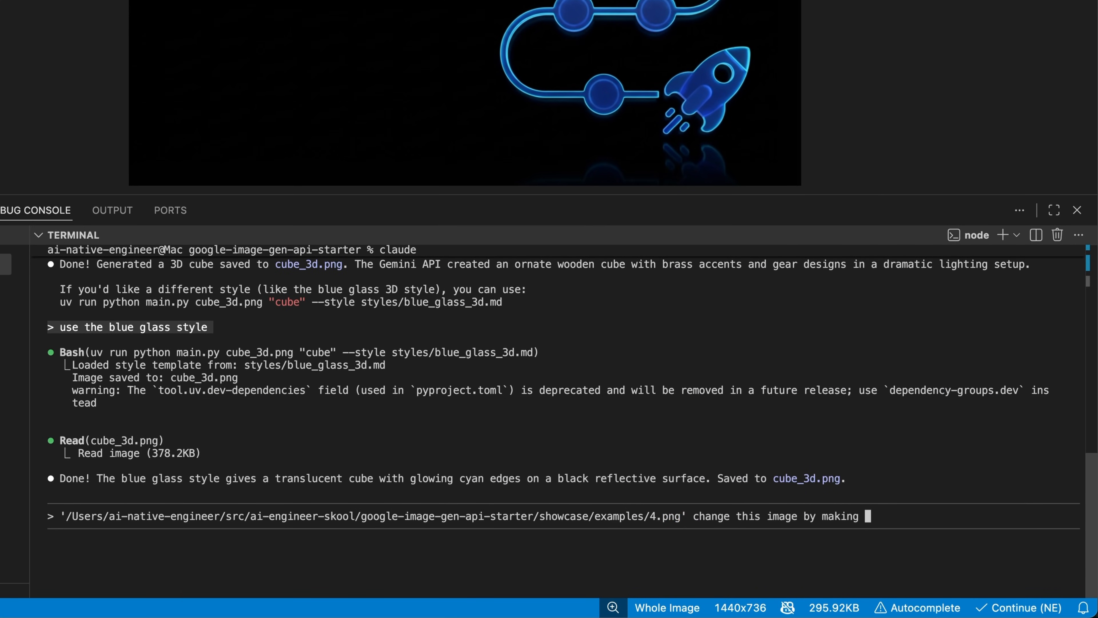
pyautogui.write('nano banana remove the r')
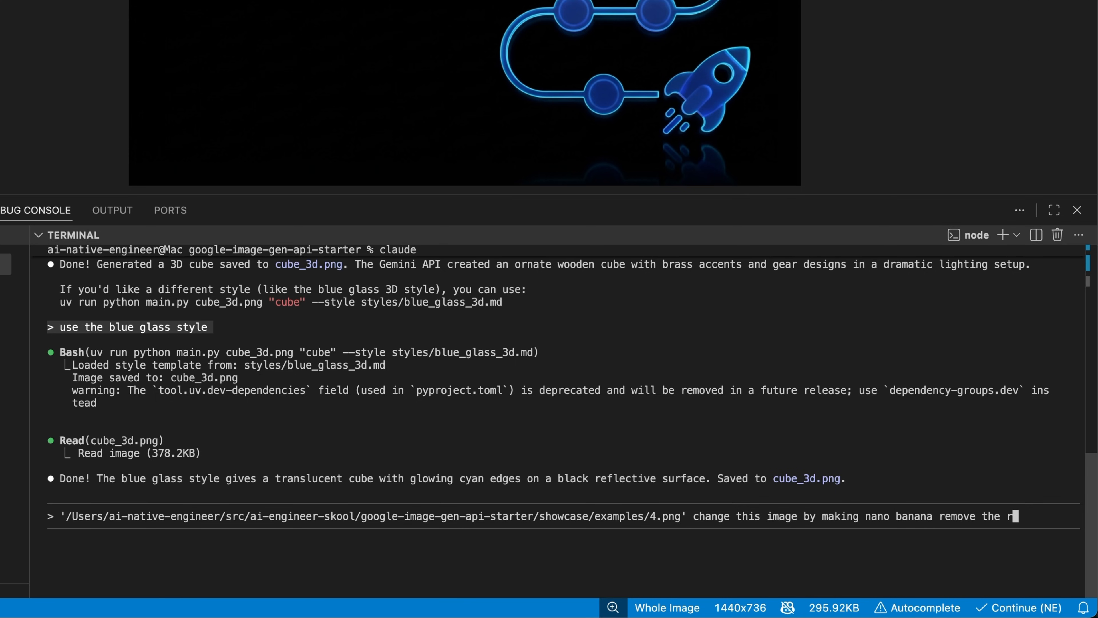
pyautogui.write('ocket ship, replacing it with')
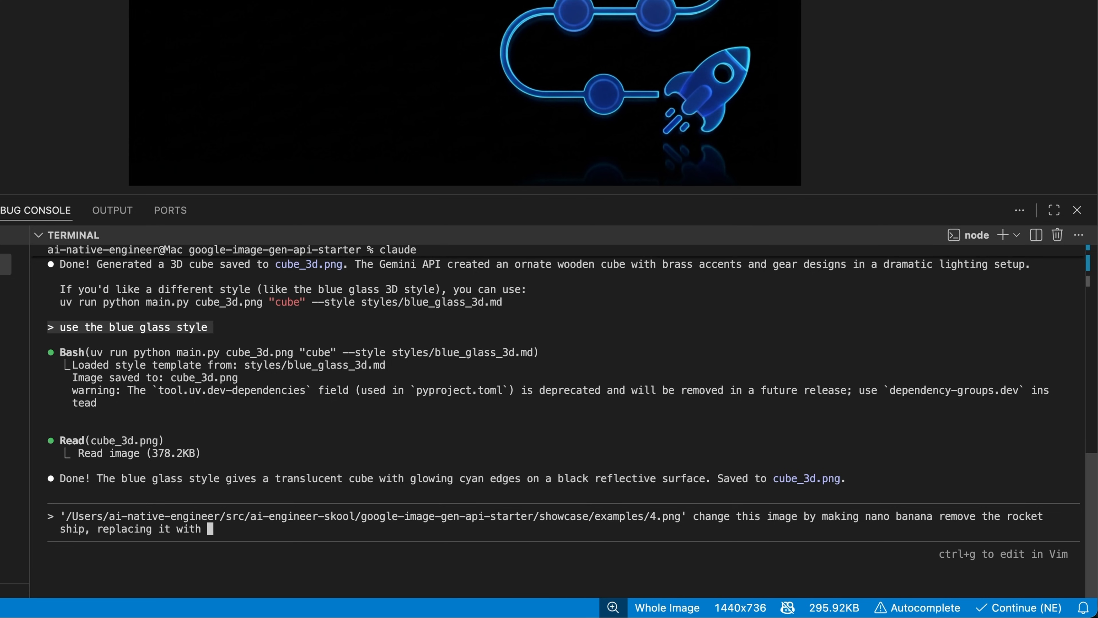
pyautogui.write('a finish flag')
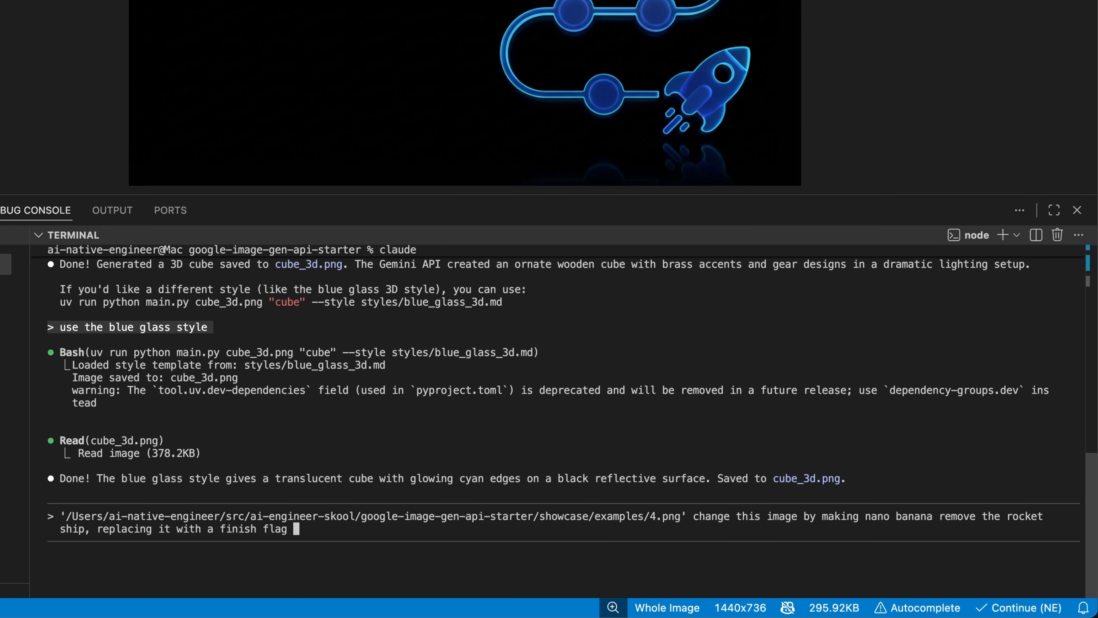
pyautogui.write('emoji in the')
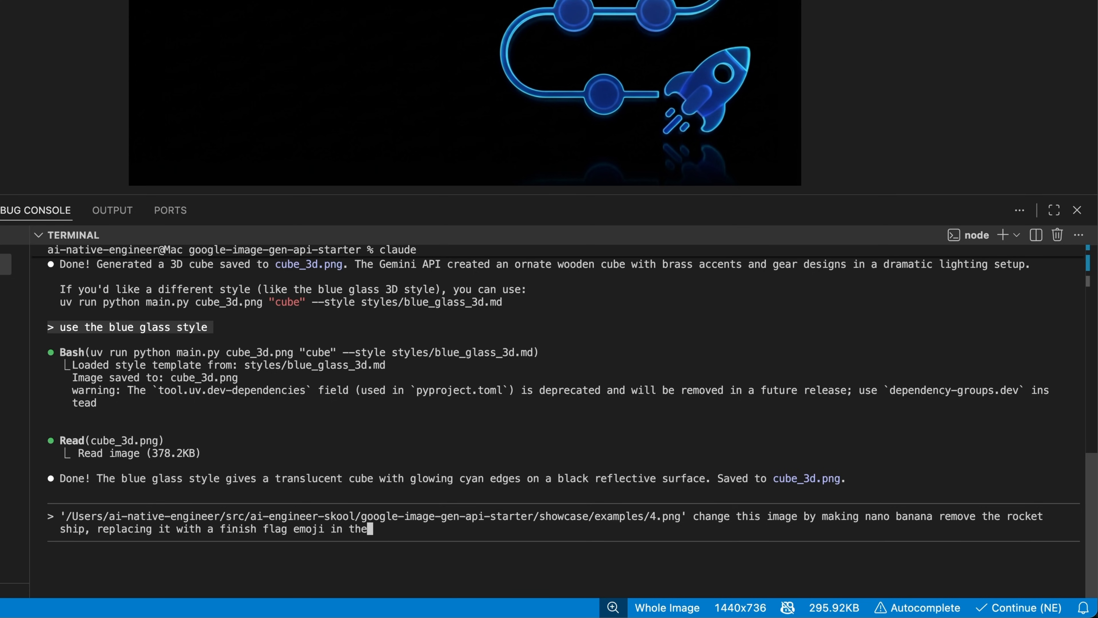
pyautogui.press('Return')
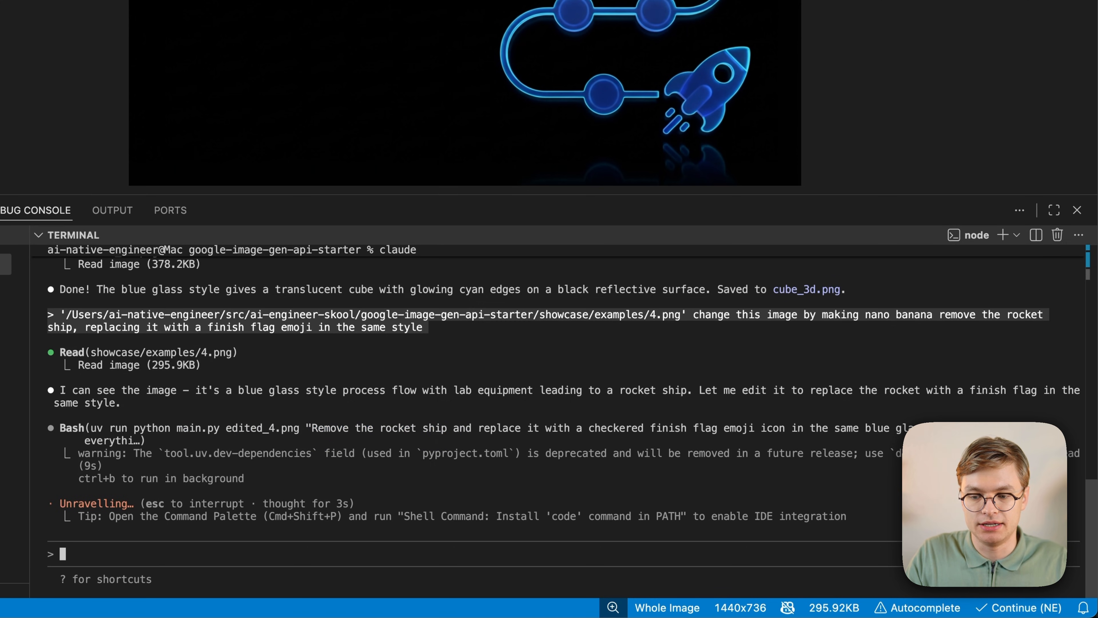
pyautogui.moveTo(438, 437)
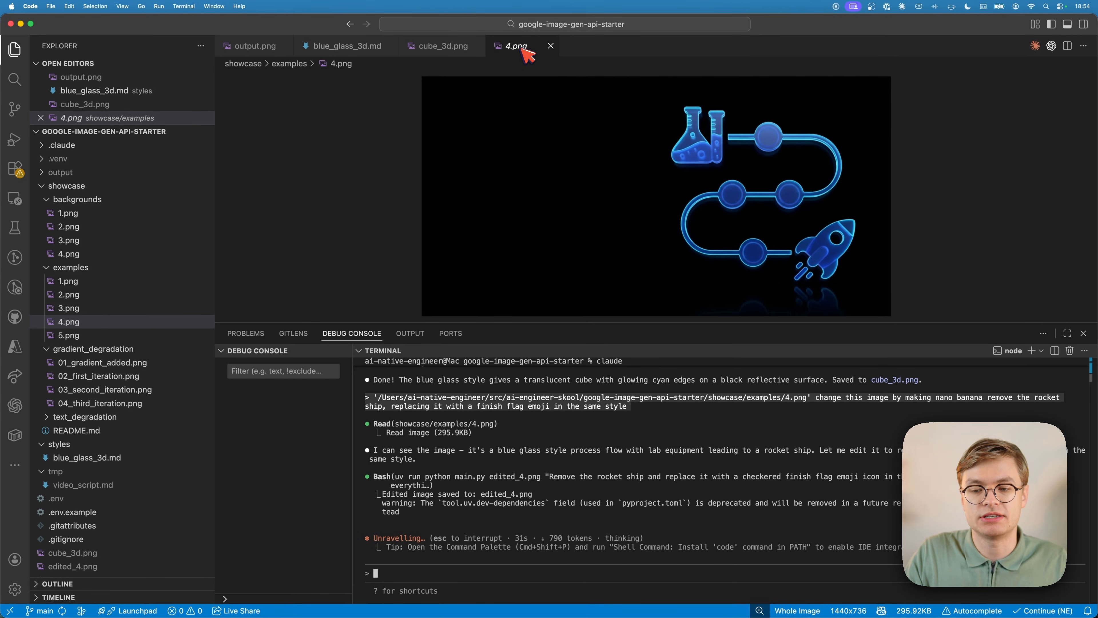
pyautogui.moveTo(515, 46)
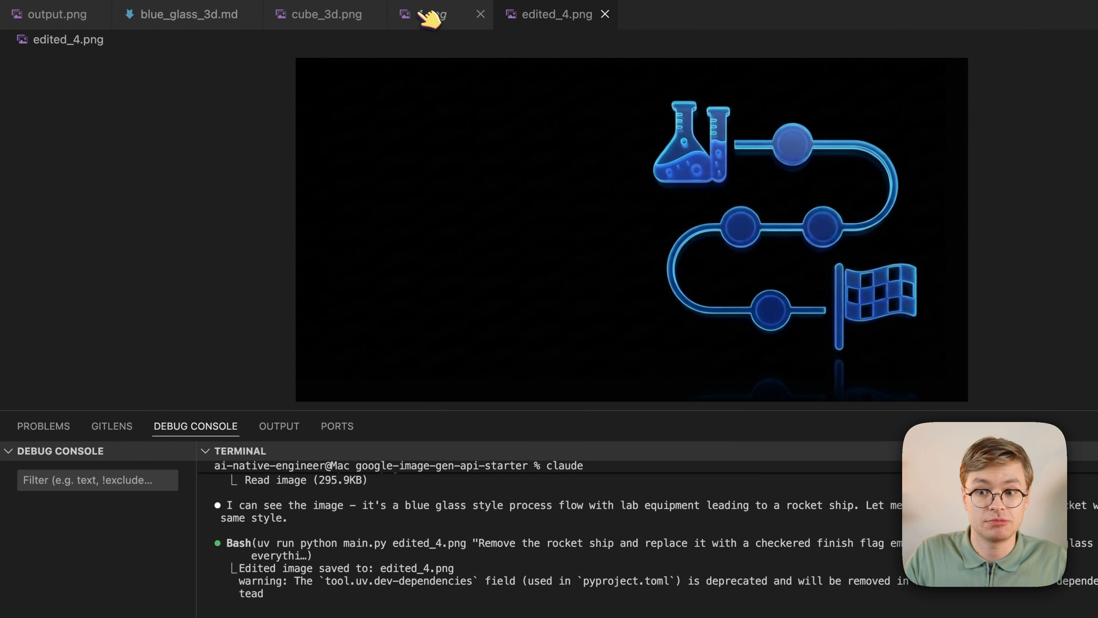
# - Flip between the original 4.png rocket and edited_4.png with the finish flag
pyautogui.click(430, 14)
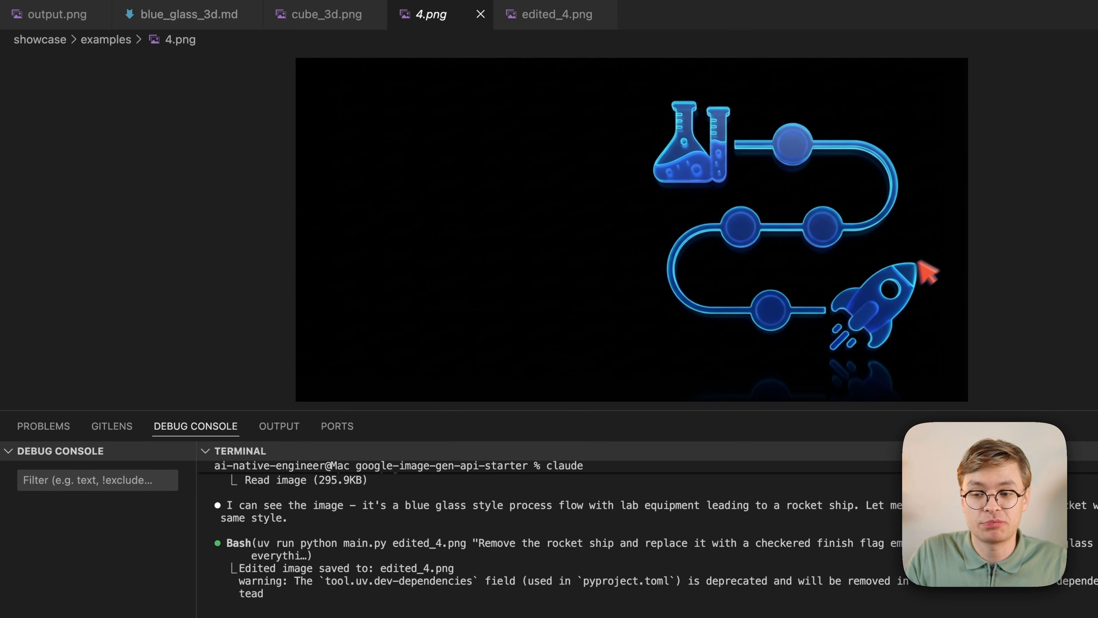
pyautogui.moveTo(586, 76)
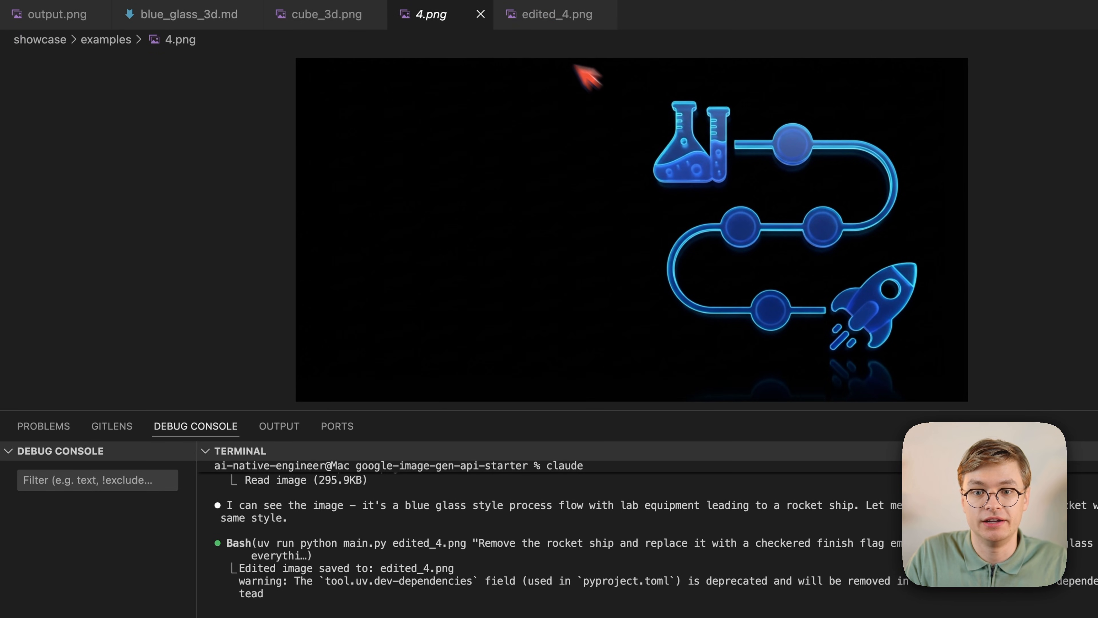
pyautogui.click(554, 14)
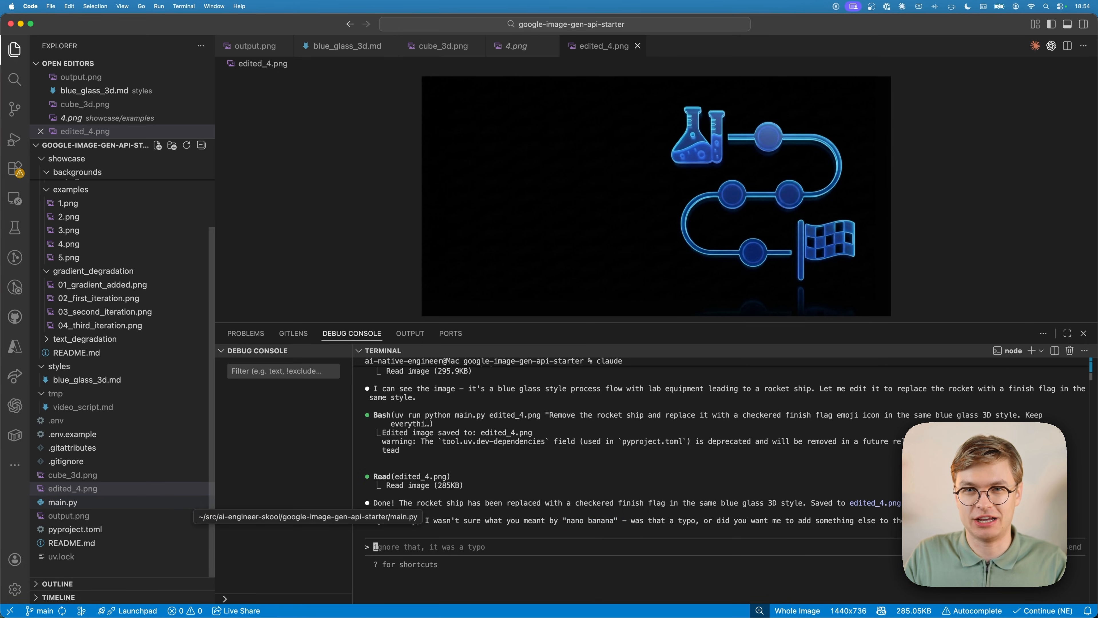
# - Inspect main.py's edit_image call and input.png usage example, then return to edited_4.png
pyautogui.click(62, 502)
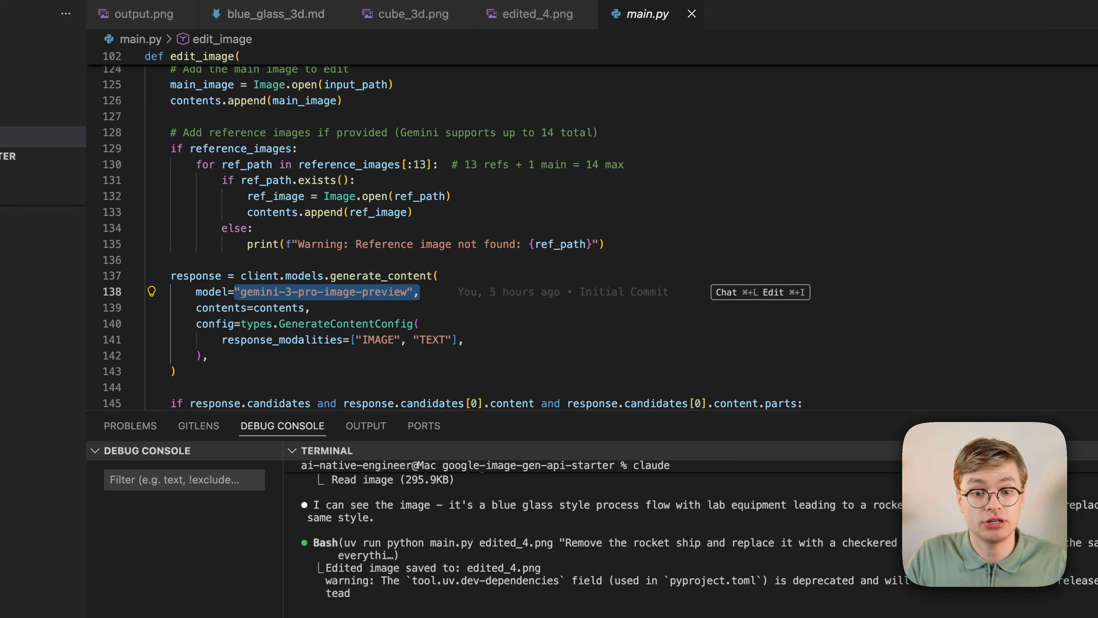
pyautogui.scroll(3)
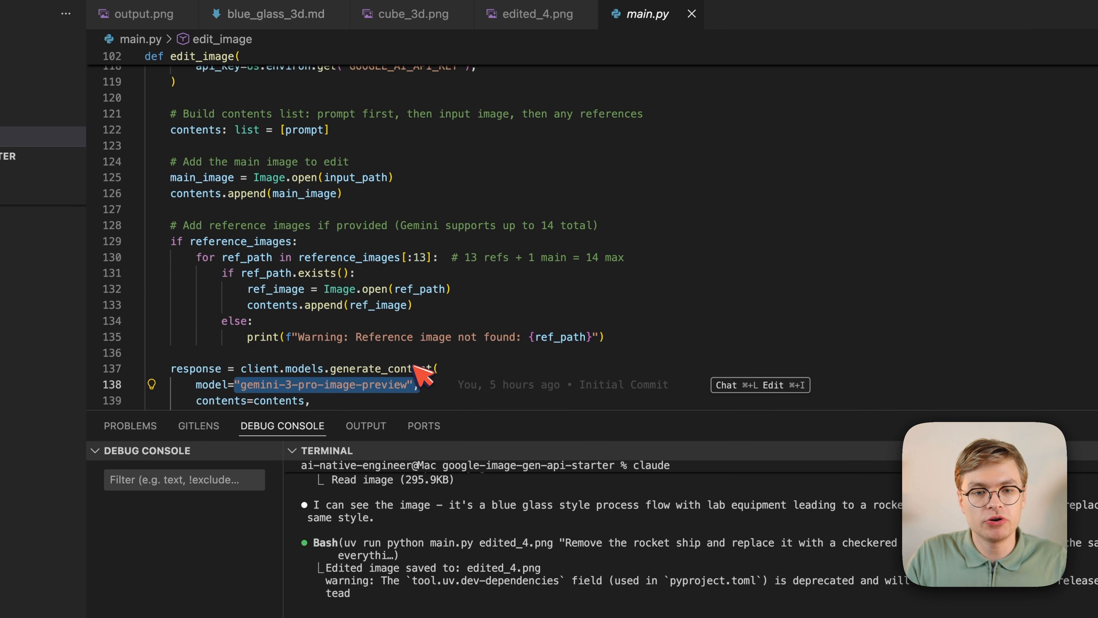
pyautogui.scroll(3)
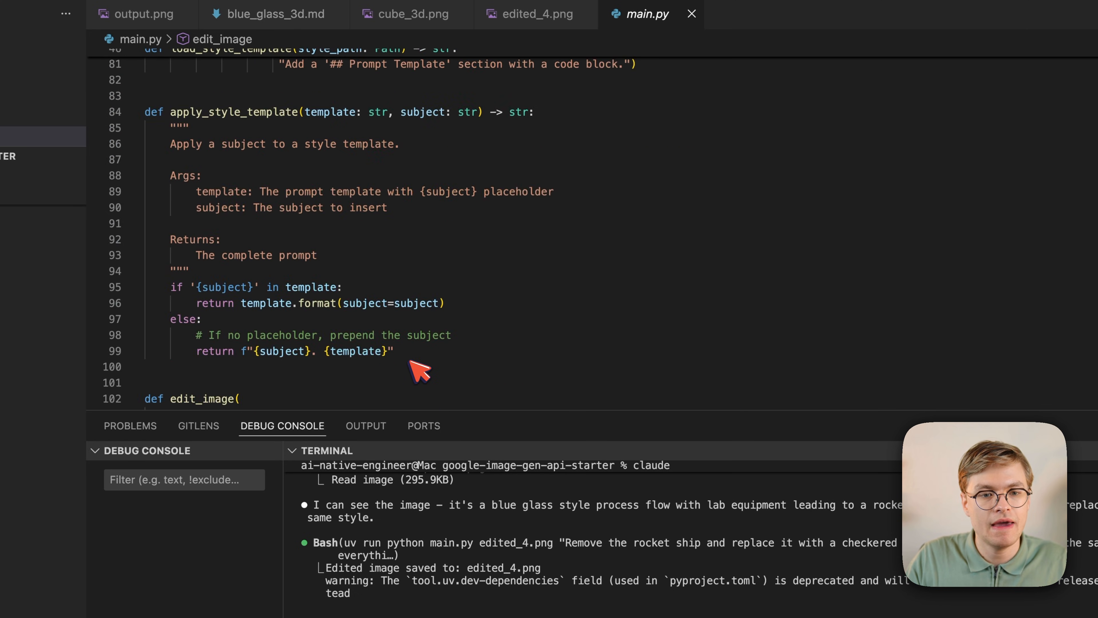
pyautogui.scroll(3)
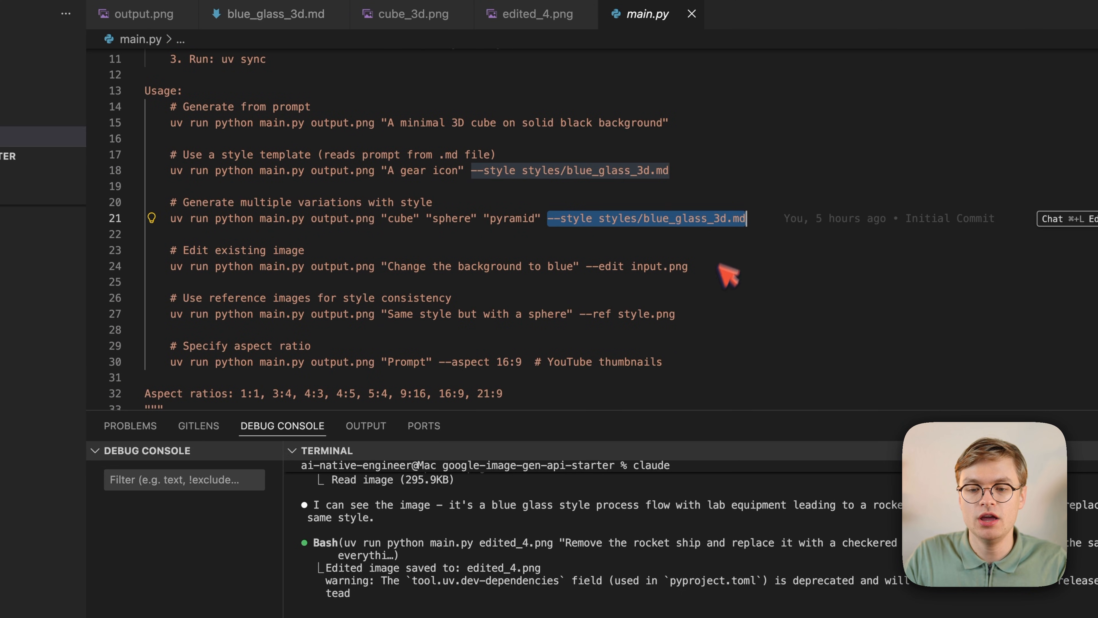
pyautogui.moveTo(600, 276)
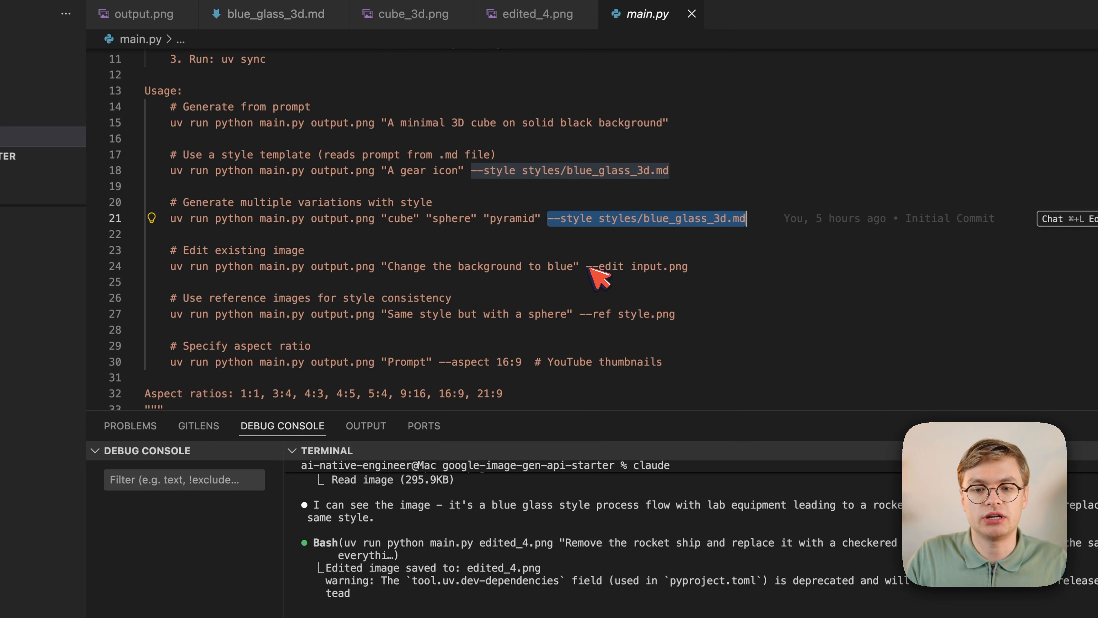
pyautogui.doubleClick(659, 266)
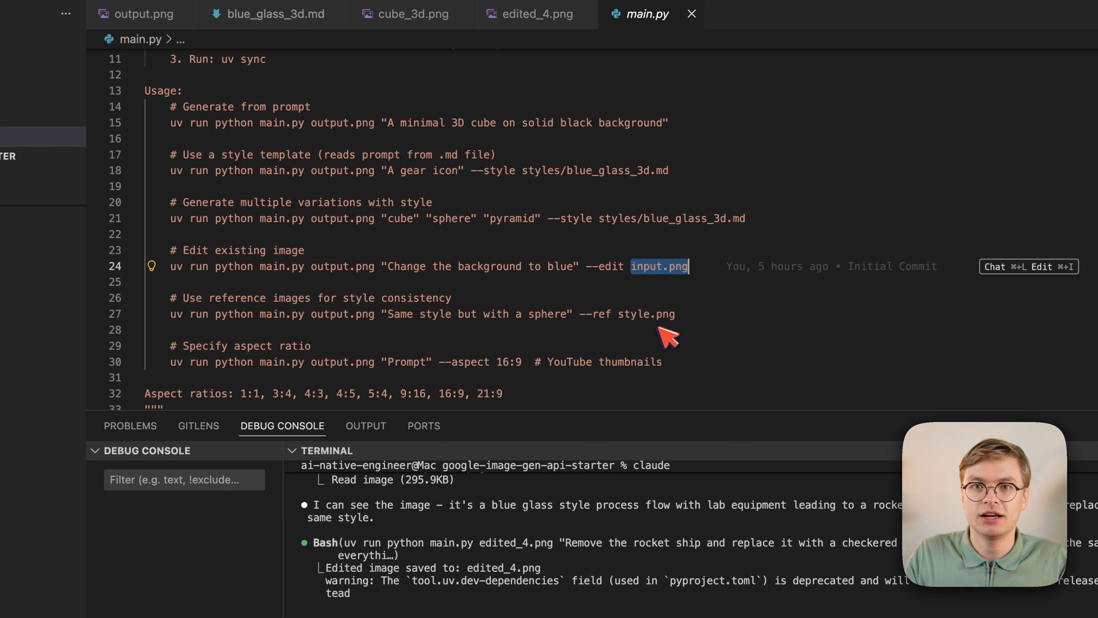
pyautogui.click(534, 13)
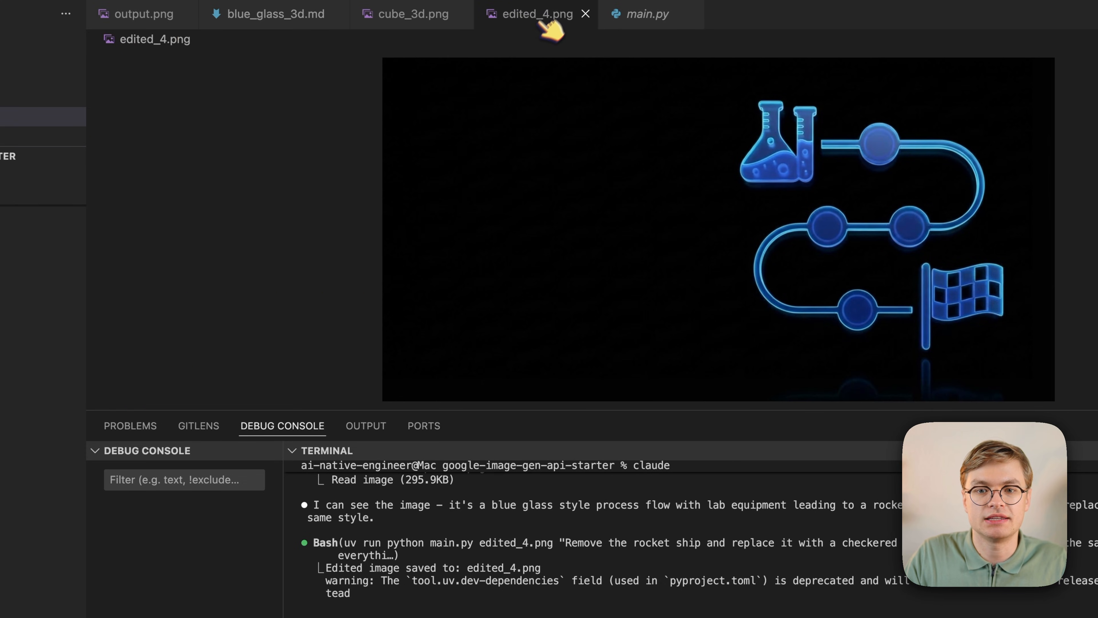
pyautogui.moveTo(860, 271)
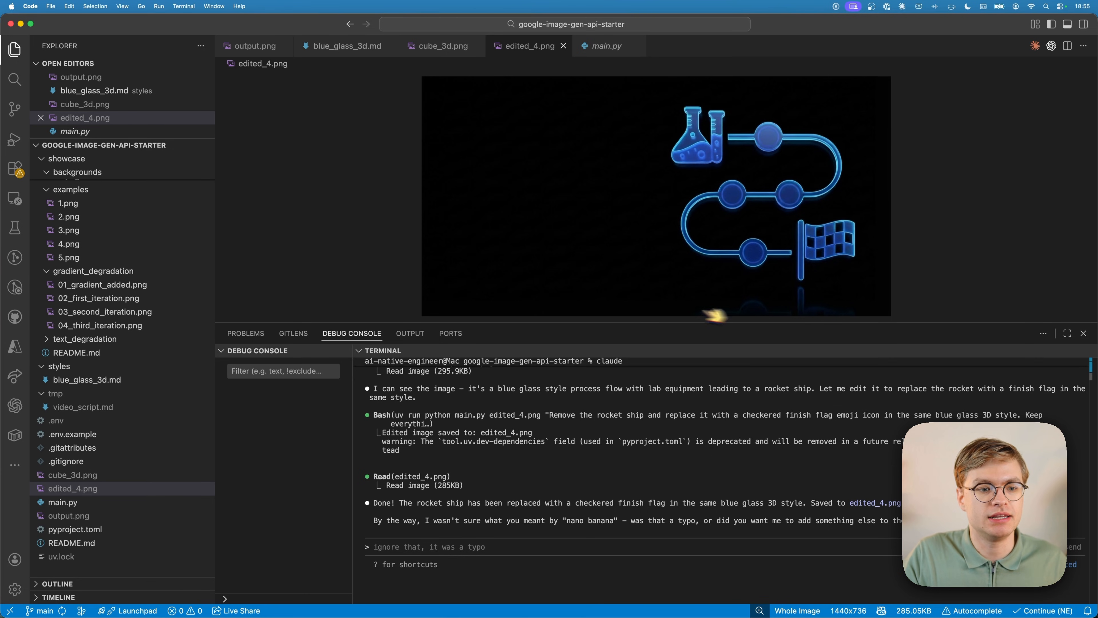
# - View 01_gradient_added.png and 02_first_iteration.png from the gradient degradation examples
pyautogui.click(103, 284)
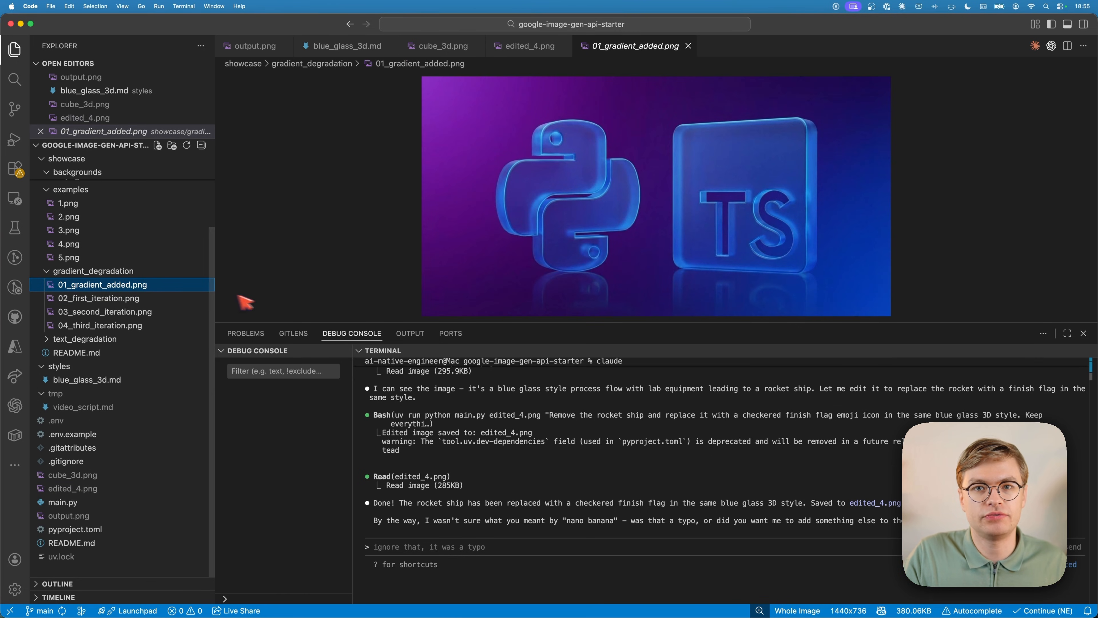
pyautogui.moveTo(290, 312)
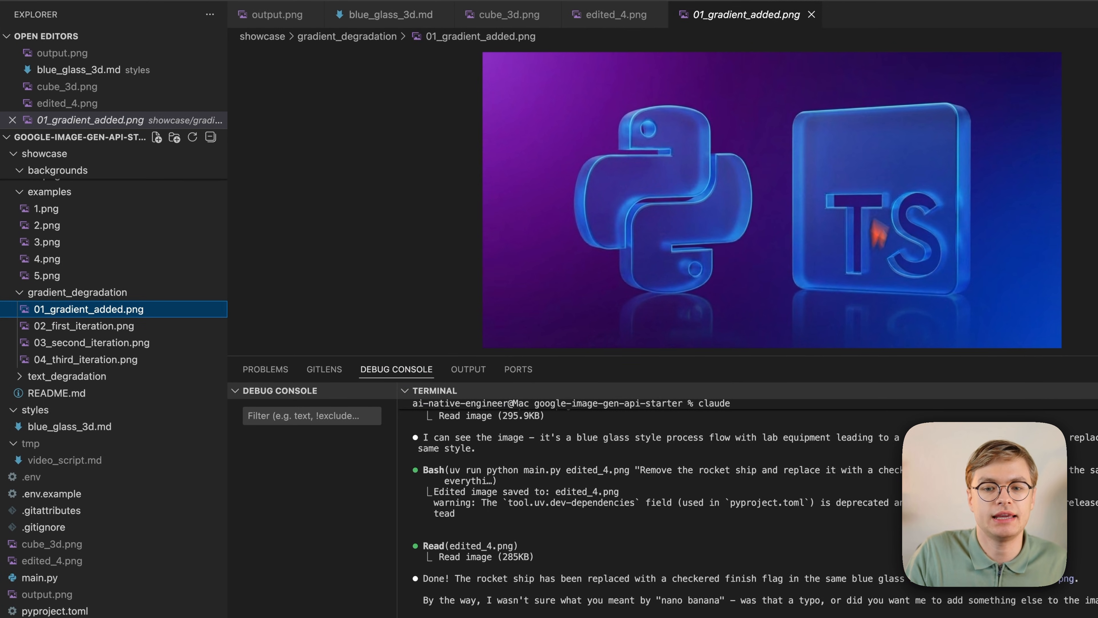
pyautogui.moveTo(661, 214)
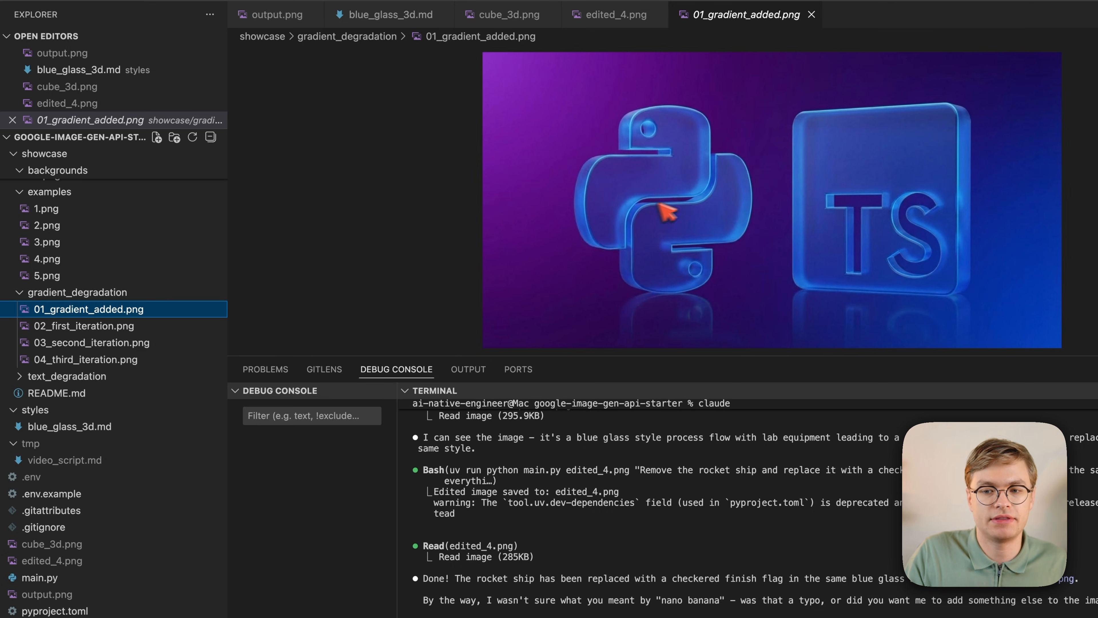
pyautogui.moveTo(970, 203)
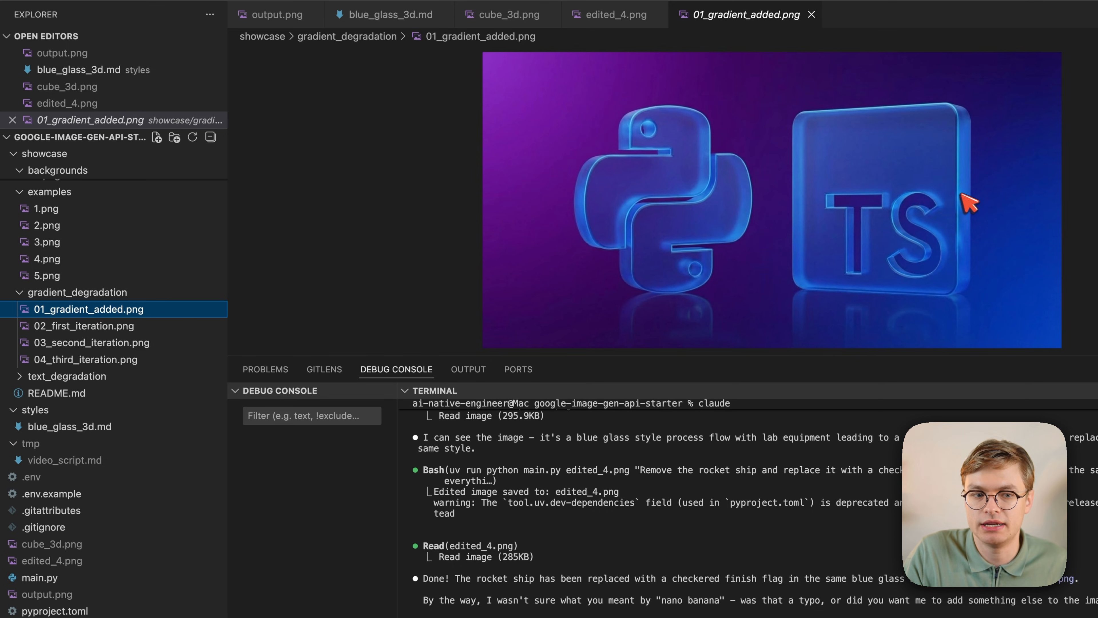
pyautogui.moveTo(686, 189)
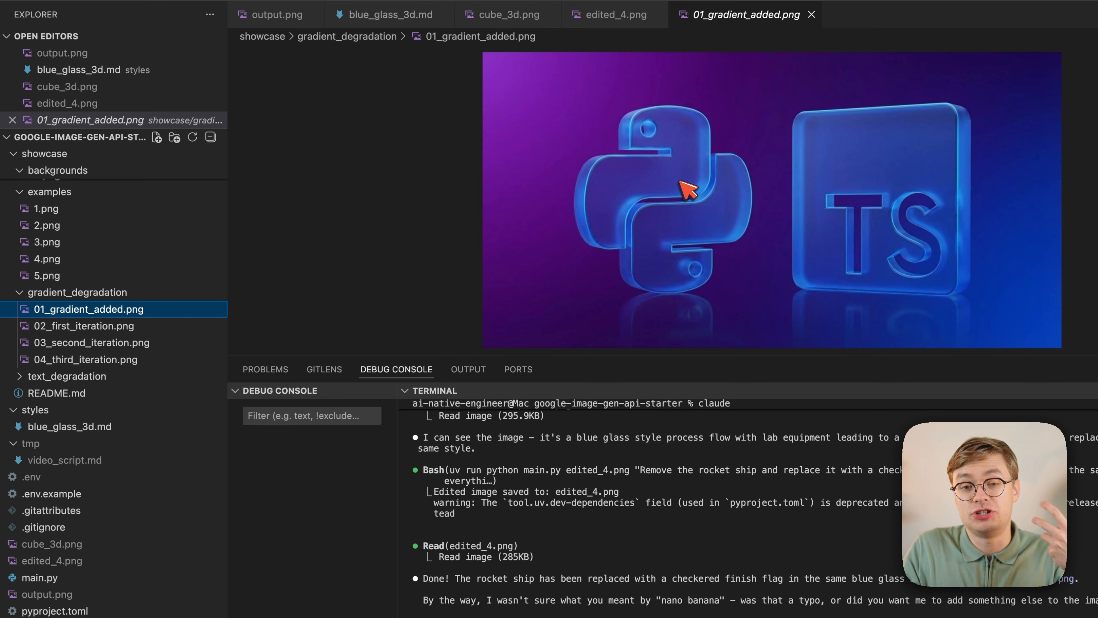
pyautogui.moveTo(690, 190)
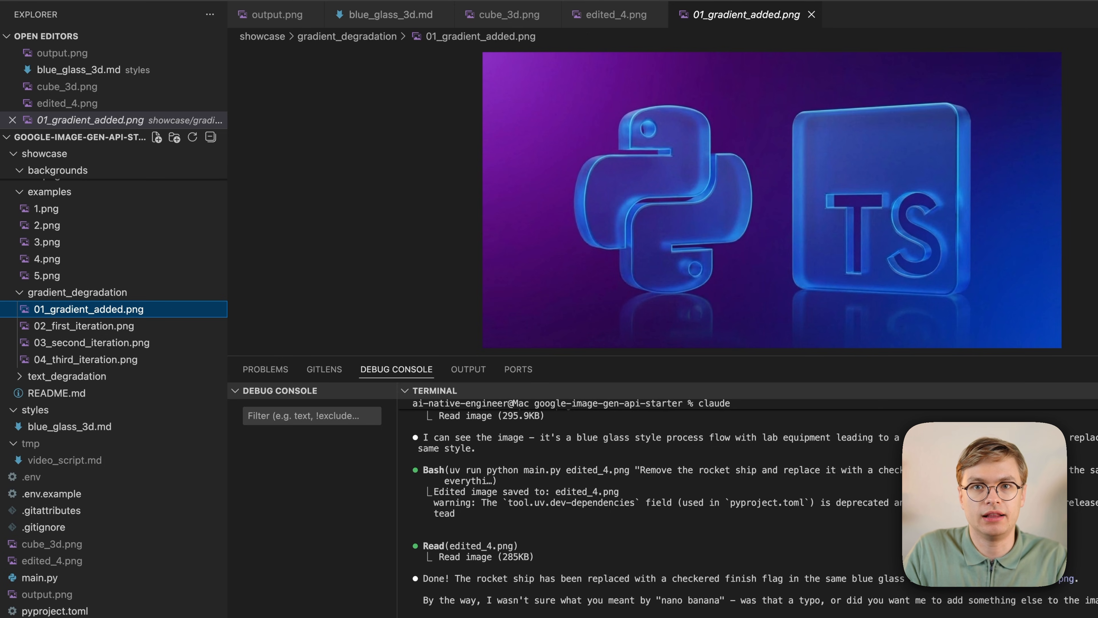
pyautogui.click(84, 326)
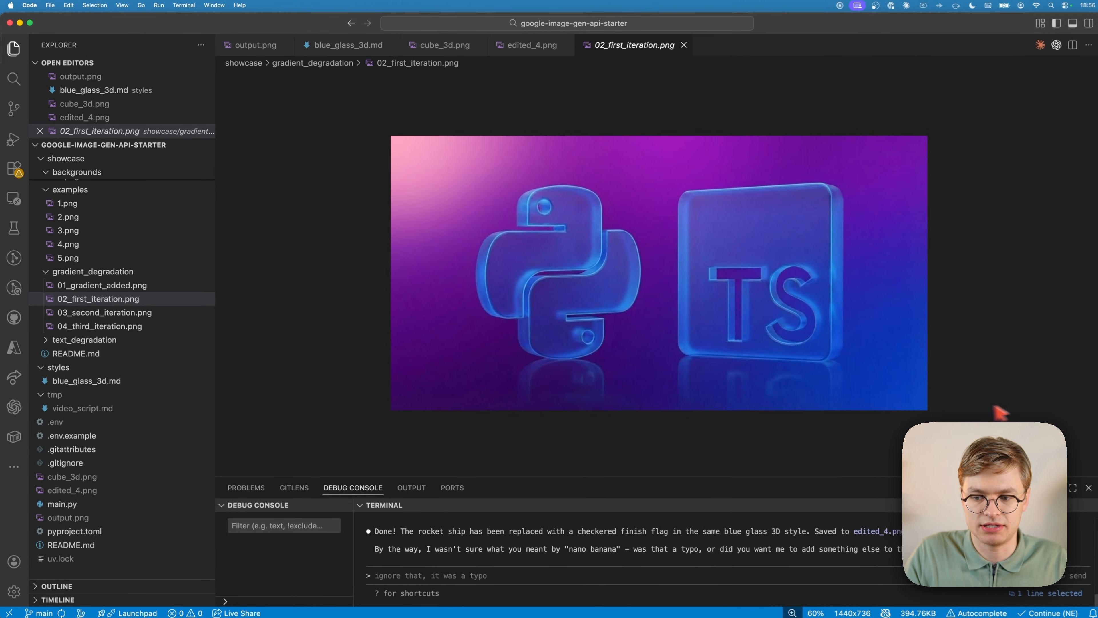
# - Zoom in and view 03_second_iteration.png, 04_third_iteration.png and showcase example 1.png
pyautogui.press('cmd+=')
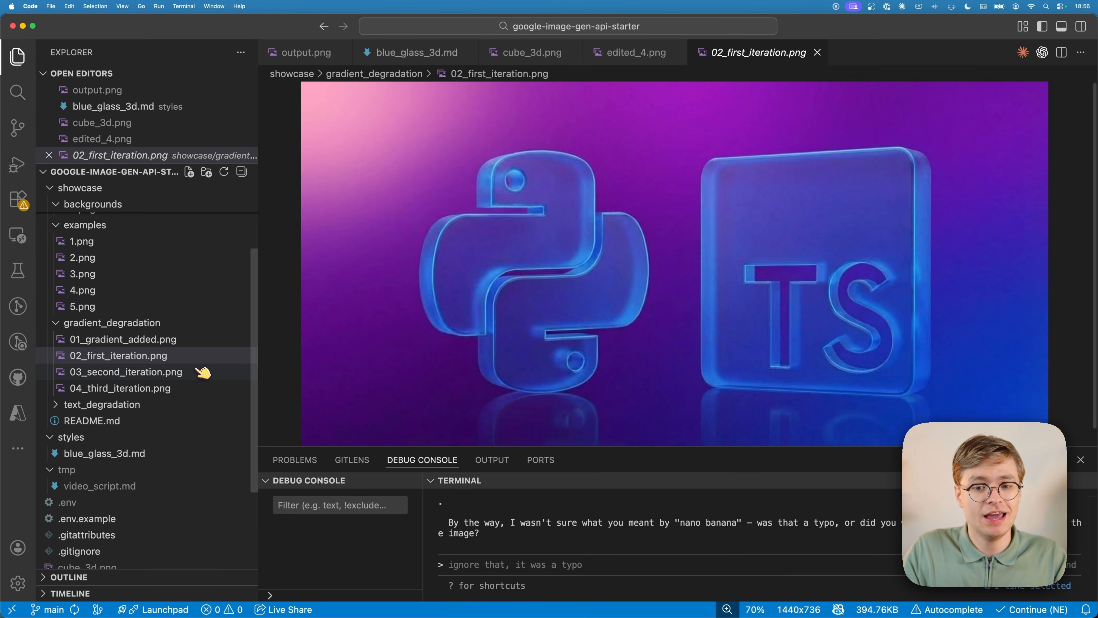
pyautogui.click(126, 372)
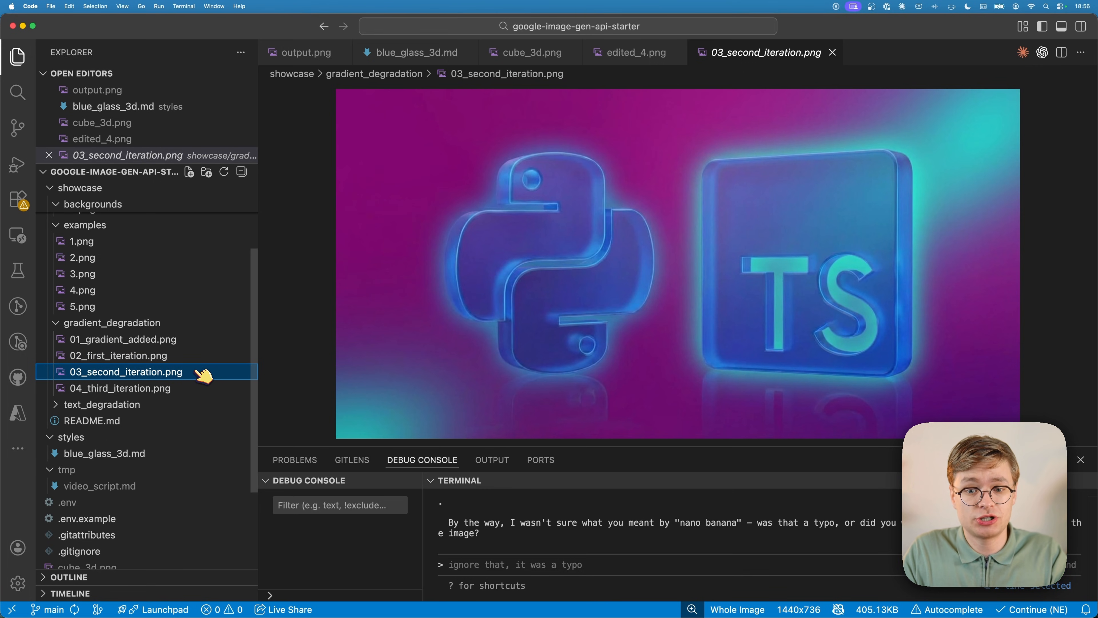
pyautogui.moveTo(530, 226)
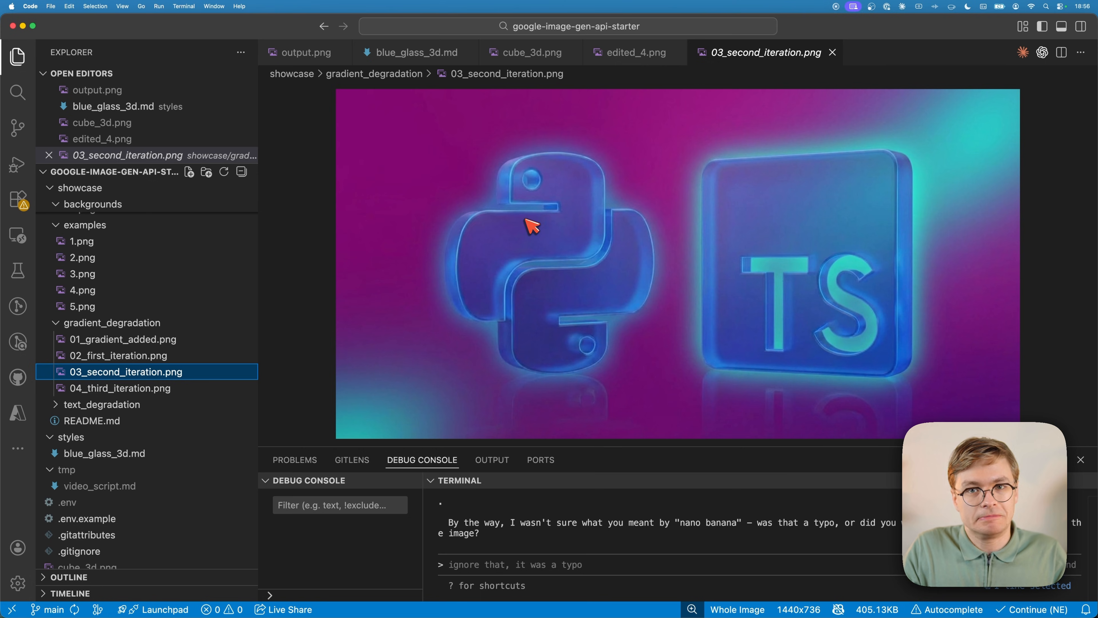
pyautogui.click(120, 388)
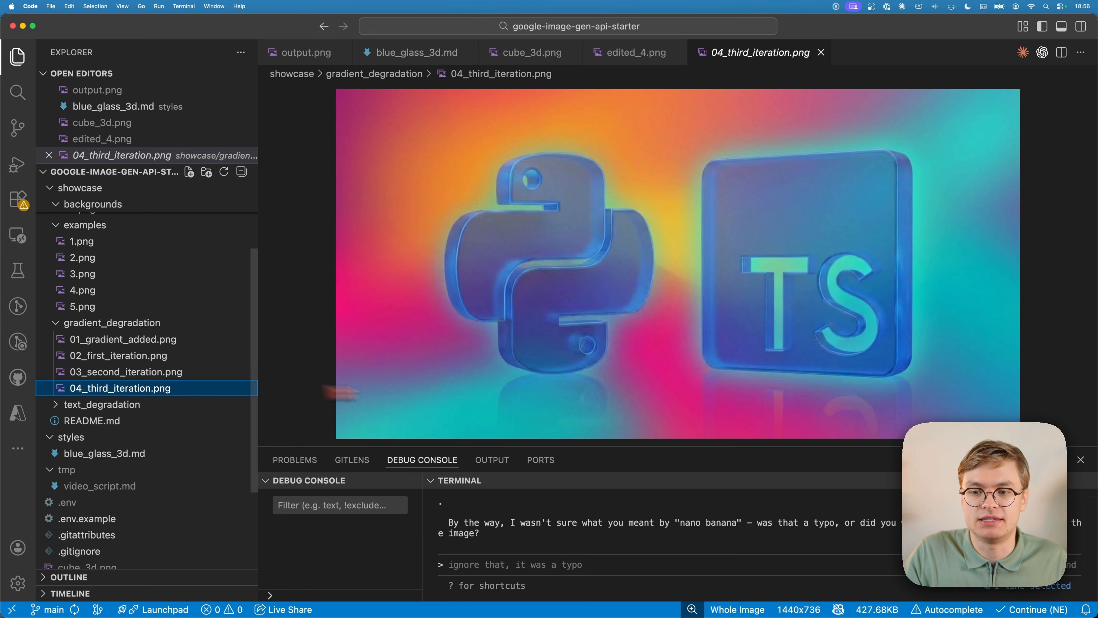
pyautogui.moveTo(806, 222)
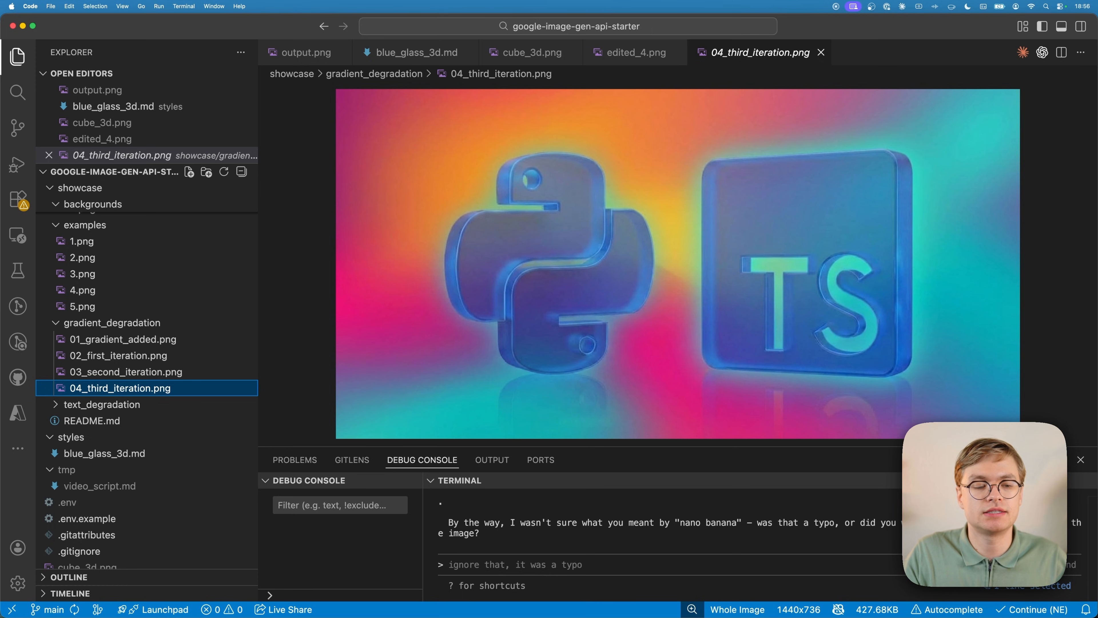
pyautogui.click(81, 240)
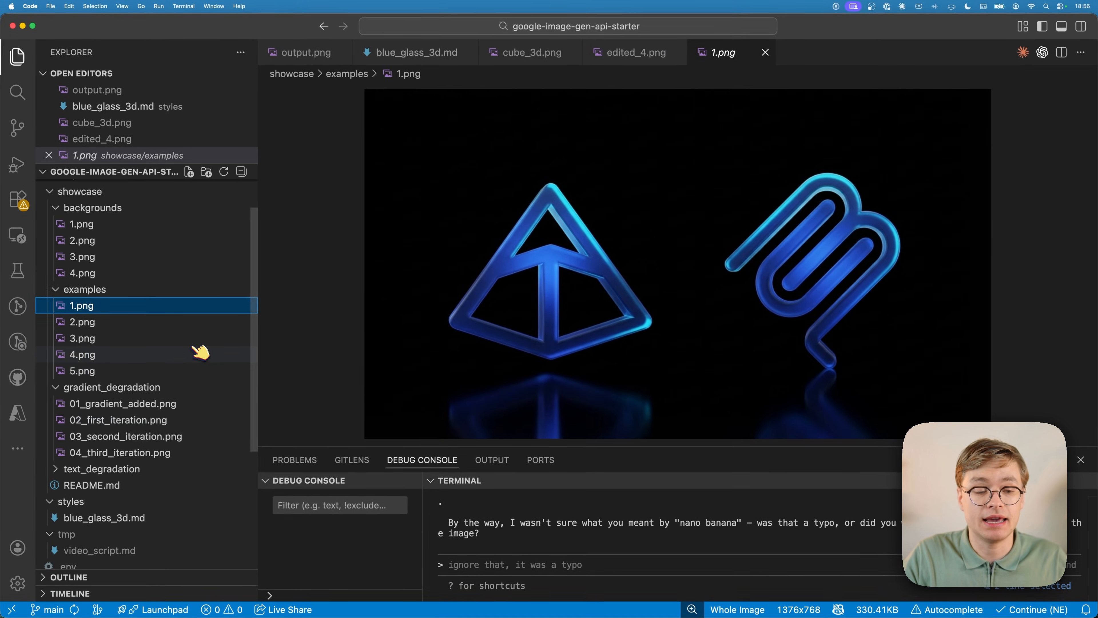
# - Preview 2.png, then the blurred blue aurora 4.png from showcase/backgrounds
pyautogui.click(82, 240)
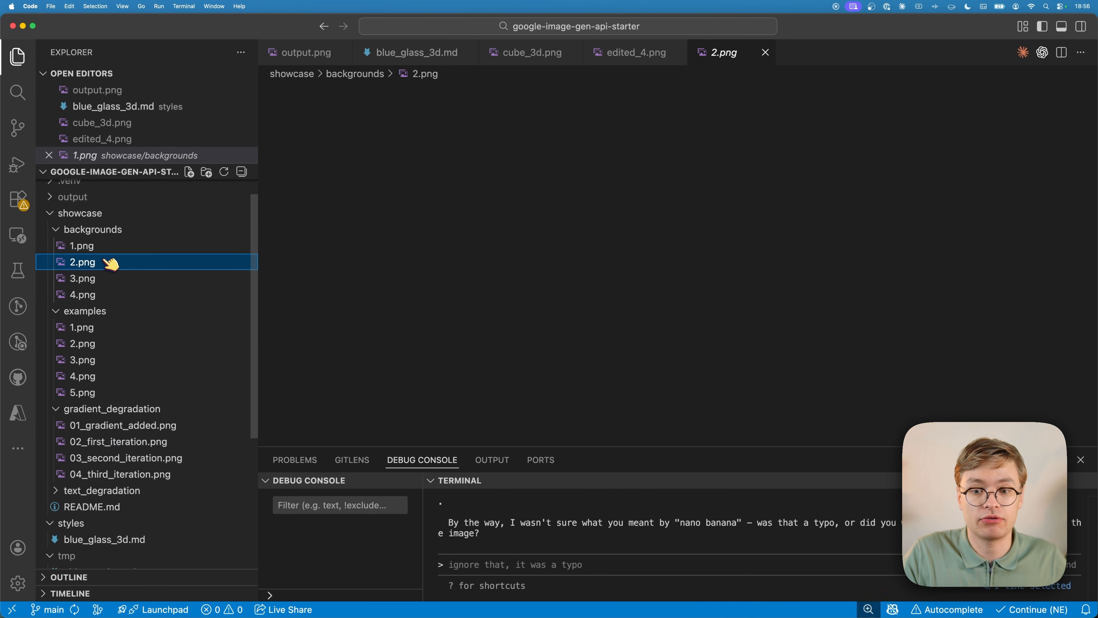
pyautogui.click(82, 294)
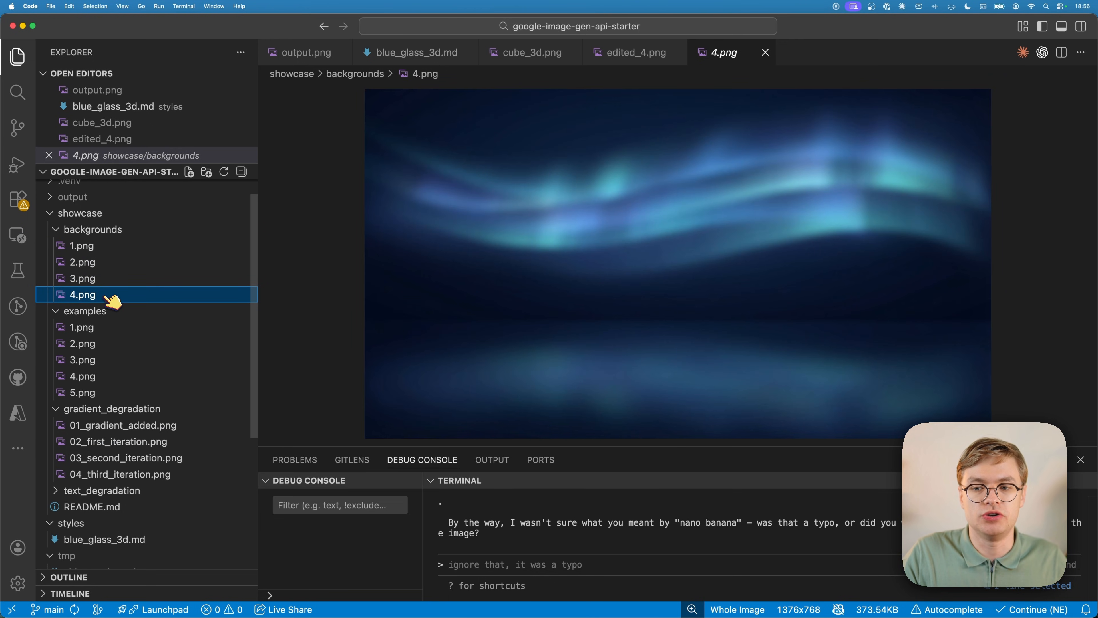
pyautogui.moveTo(112, 294)
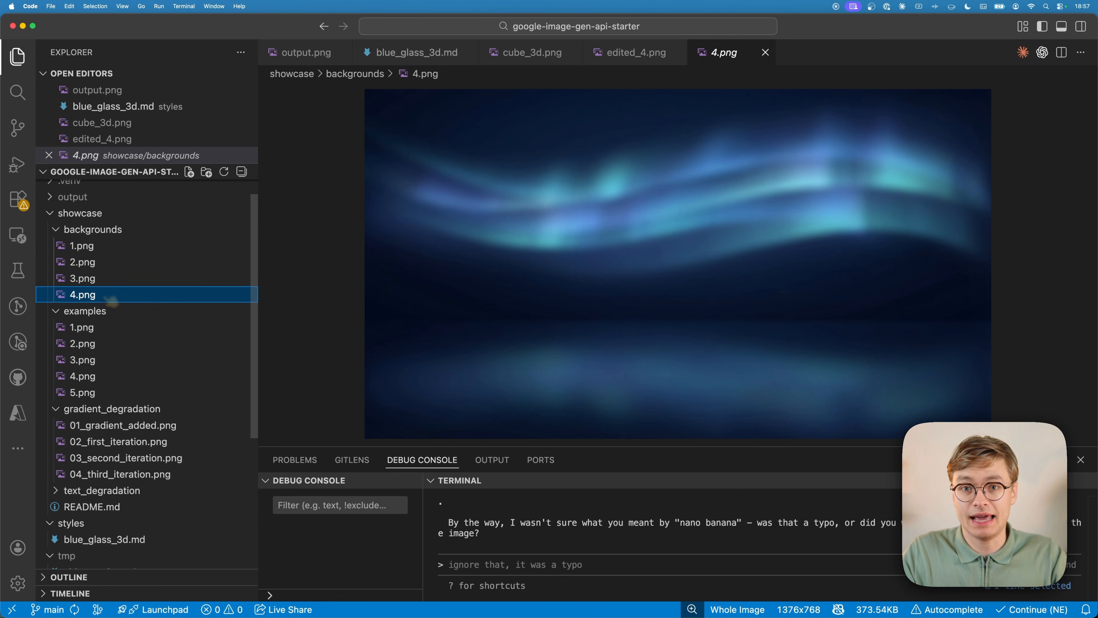